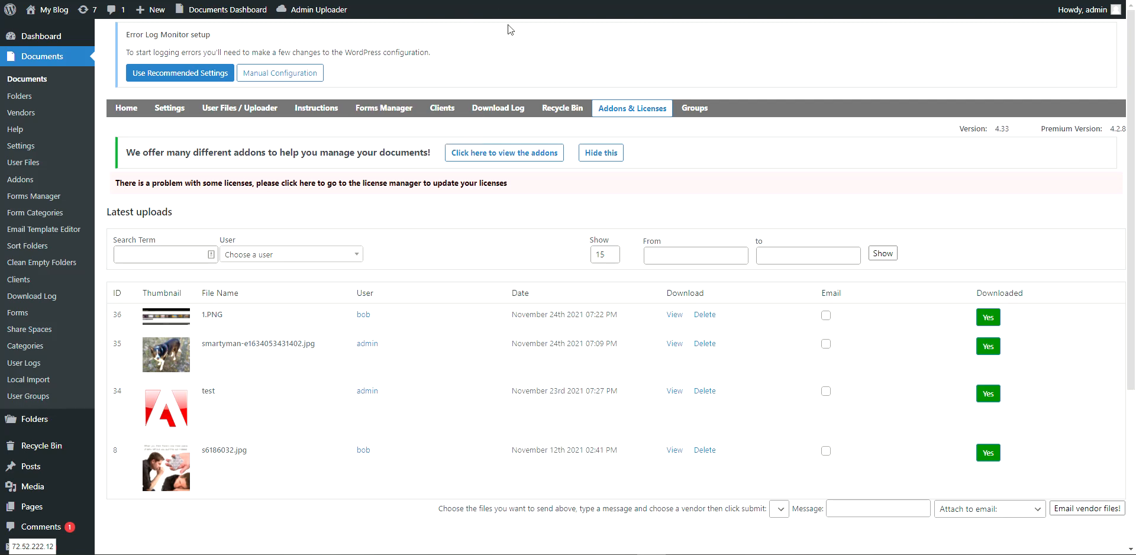
- Scroll through the document manager dashboard's latest uploads list and back to the top
scroll("down", 3)
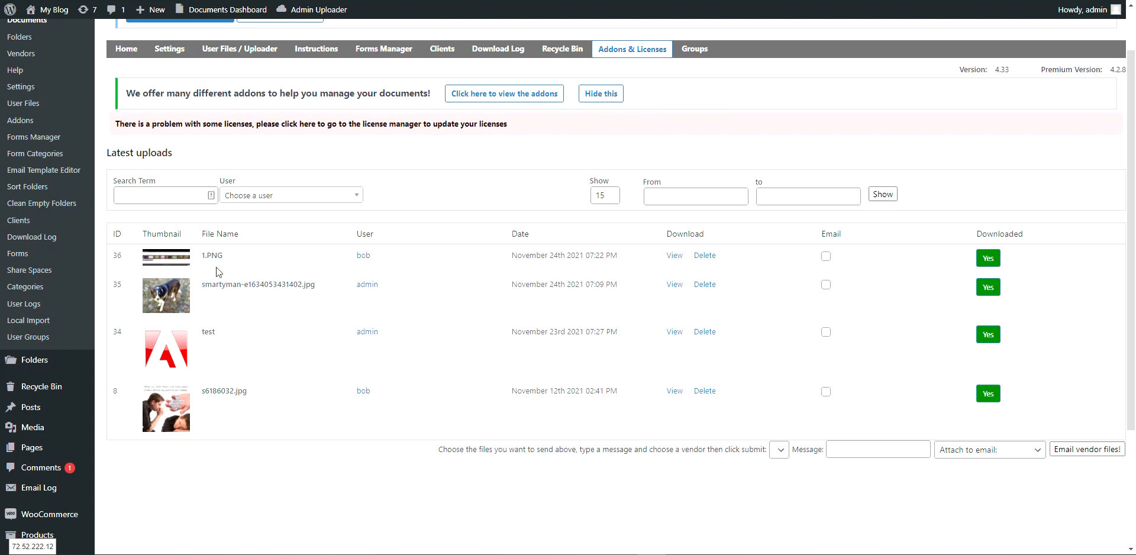
scroll("up", 3)
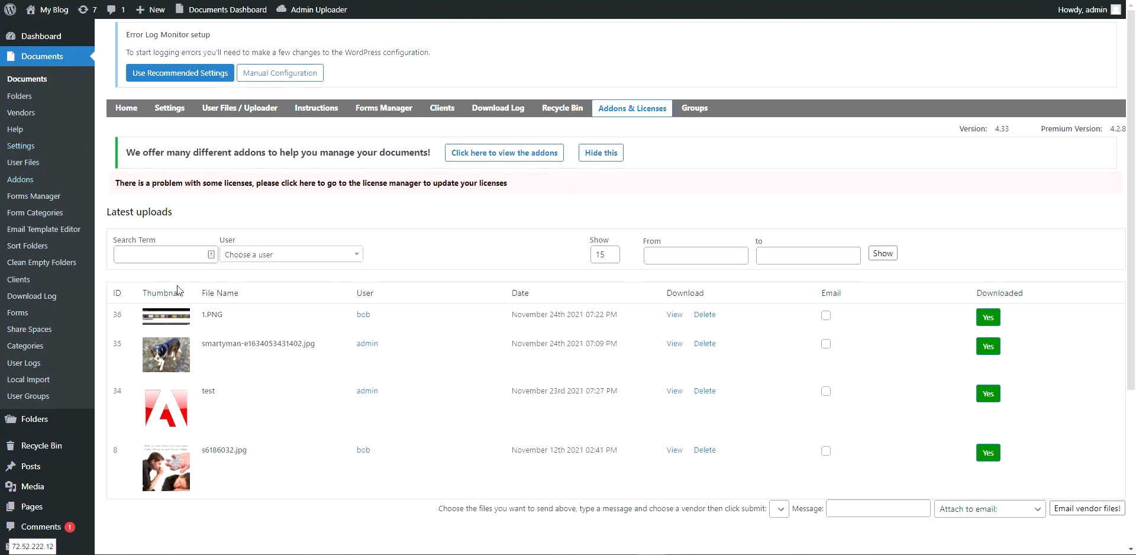
mouse_move(335, 194)
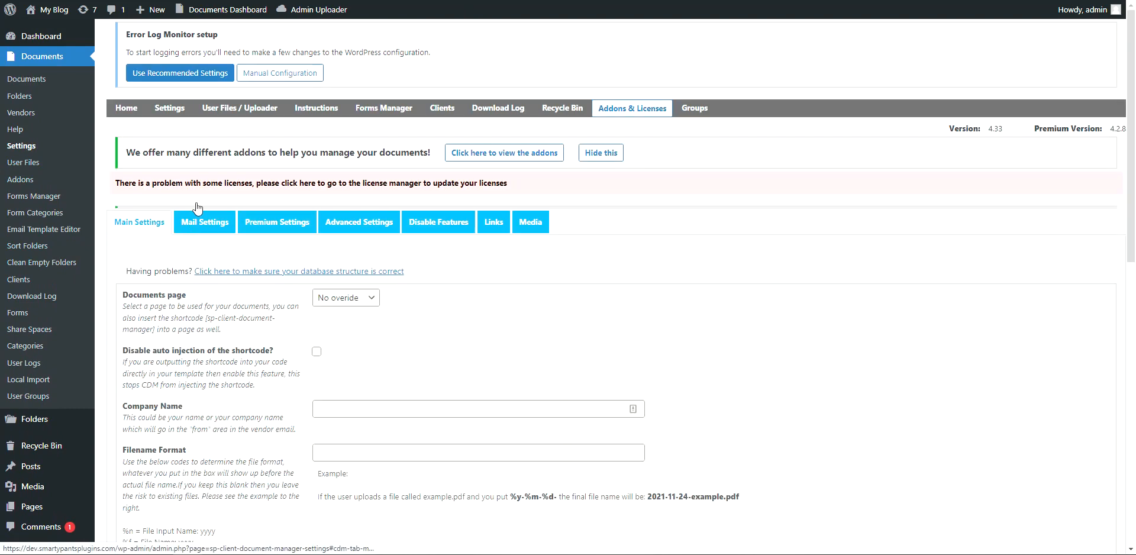
- Show Mail Settings and browse the admin, user, zip and revision notification templates
left_click(205, 222)
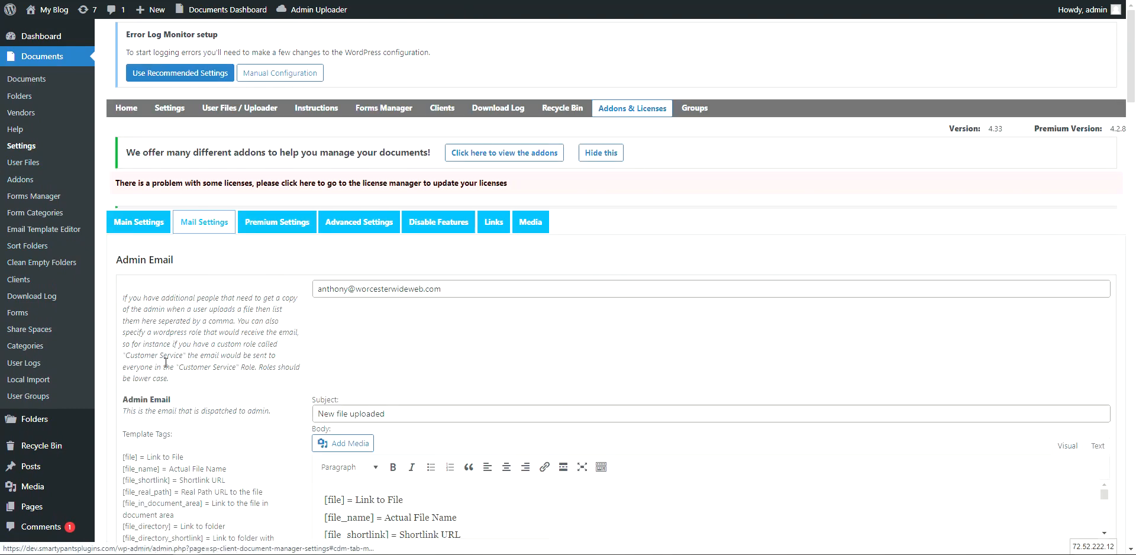
scroll("down", 3)
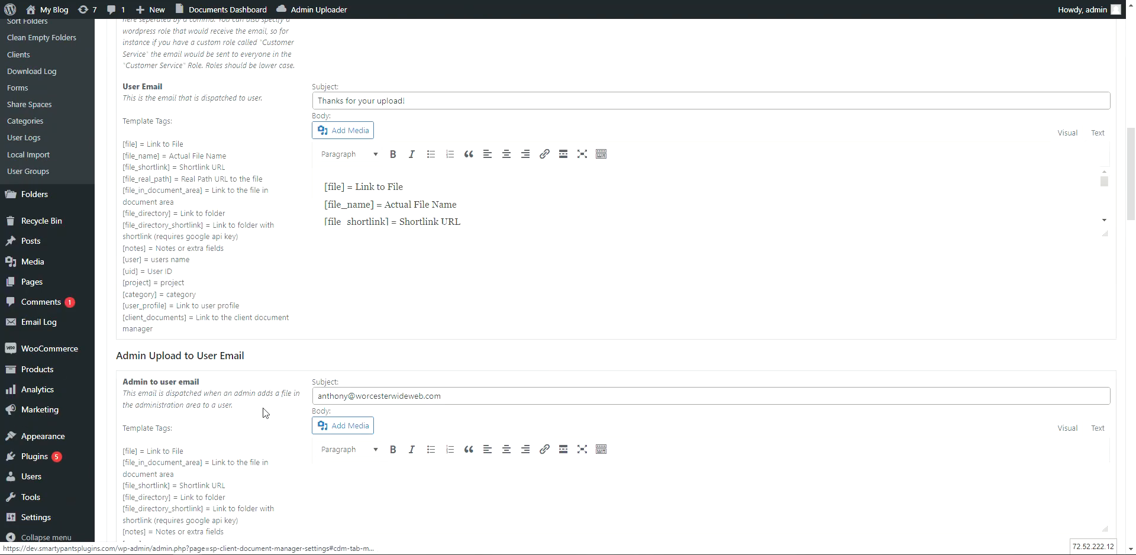
scroll("down", 3)
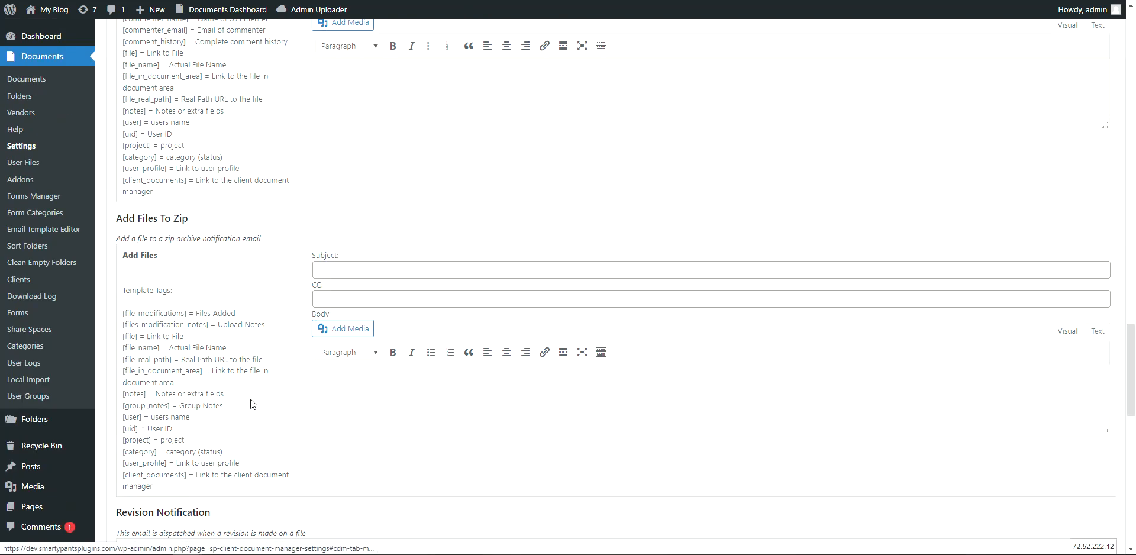
scroll("up", 3)
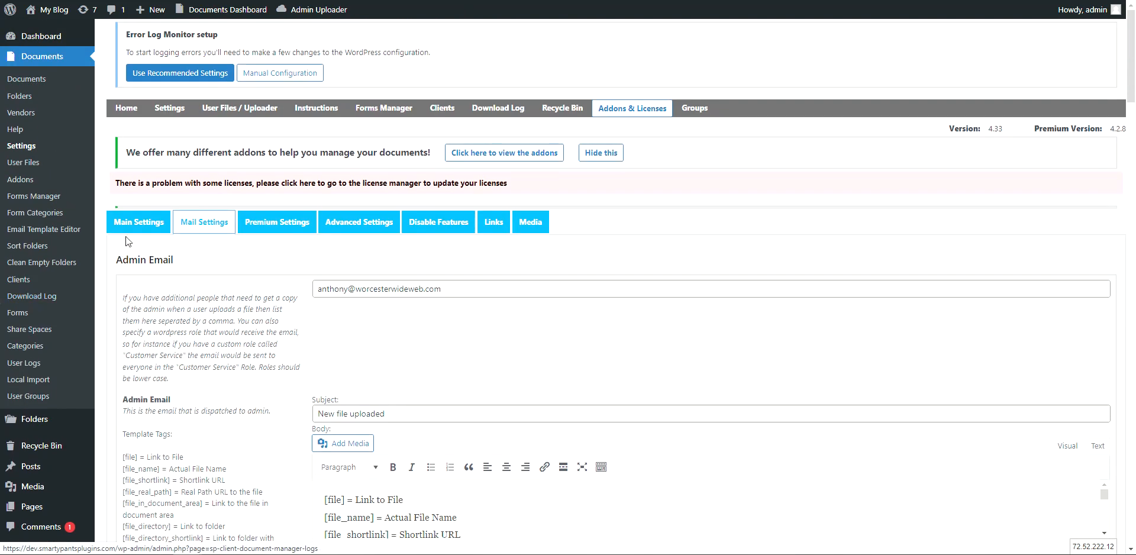
mouse_move(43, 229)
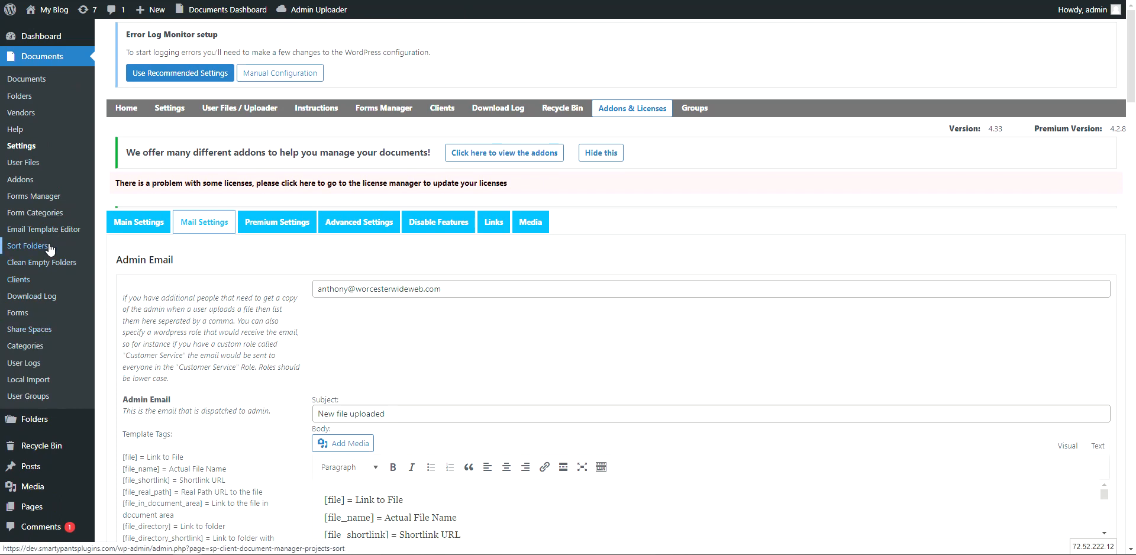
mouse_move(295, 246)
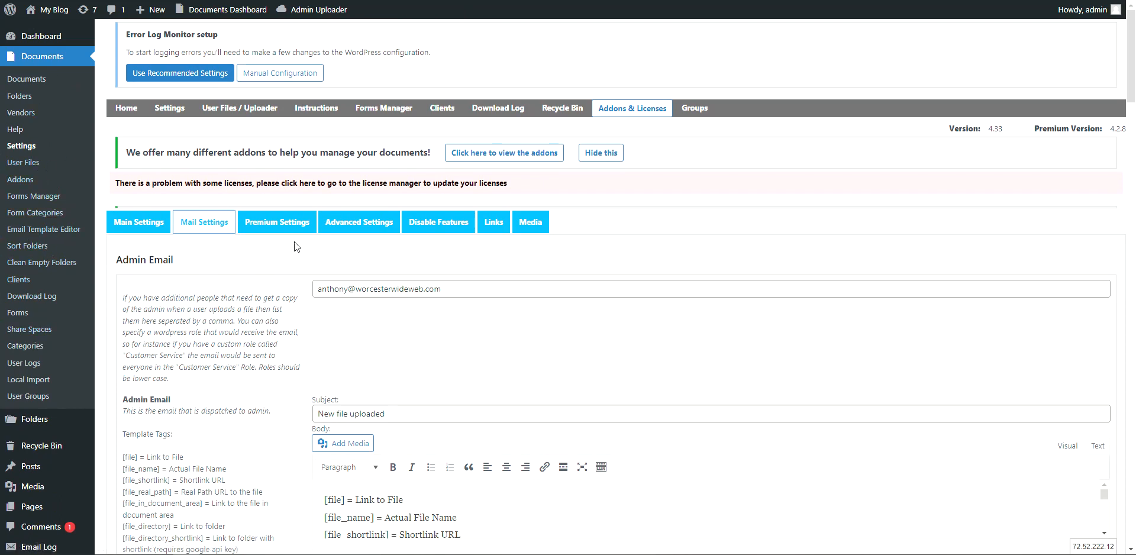
mouse_move(43, 229)
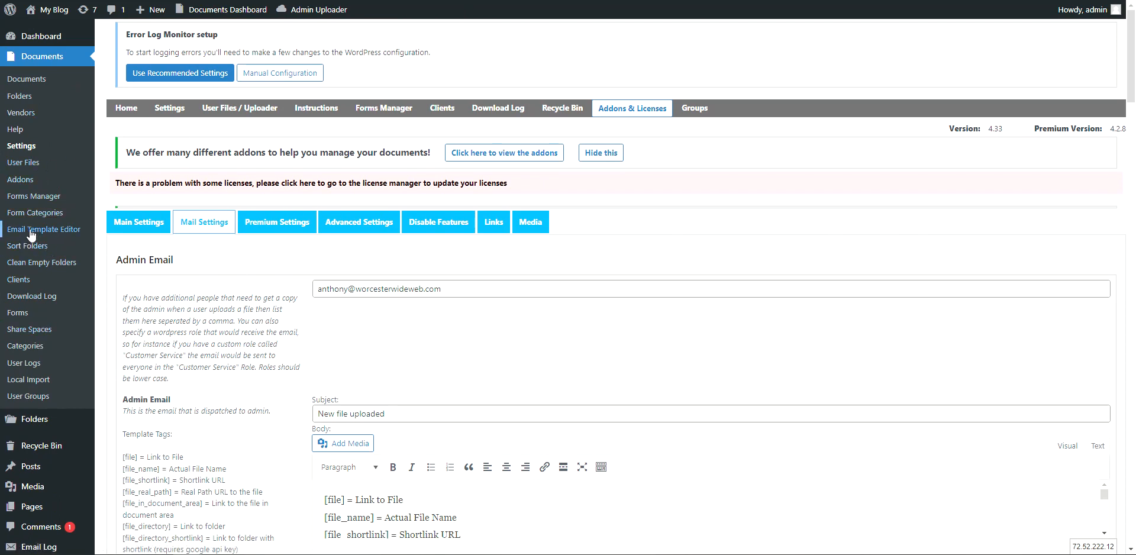
mouse_move(271, 170)
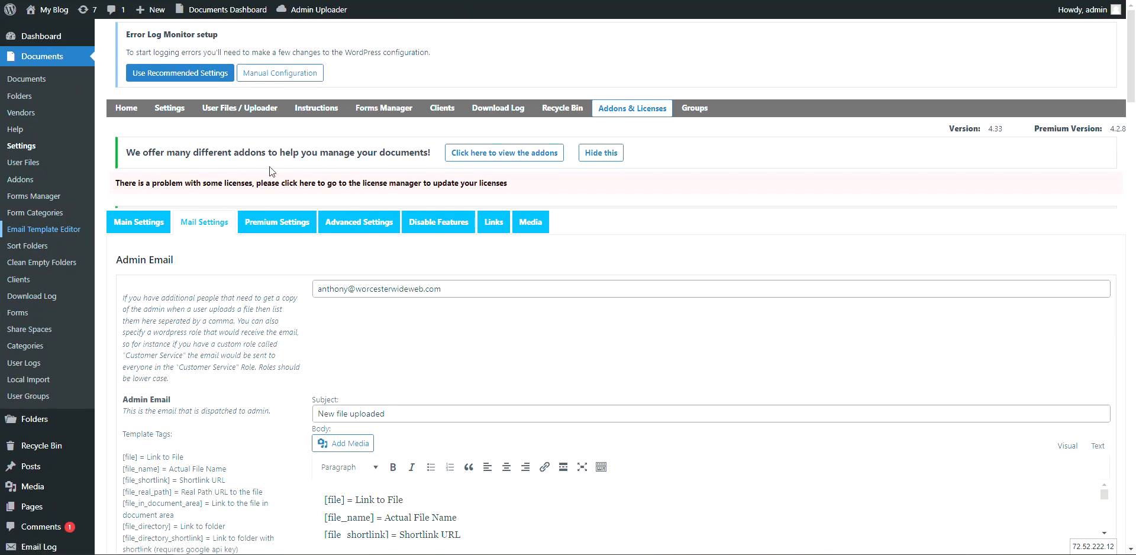
- Open the Email Template Editor and review the wrapper HTML with the HEROULT HOOLIGANS logo
left_click(43, 229)
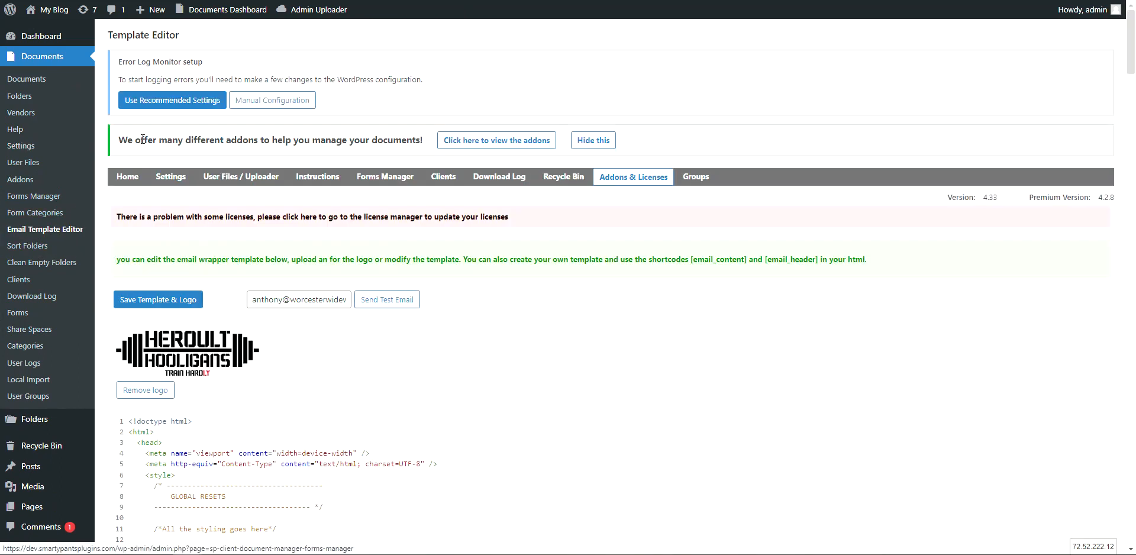
mouse_move(379, 150)
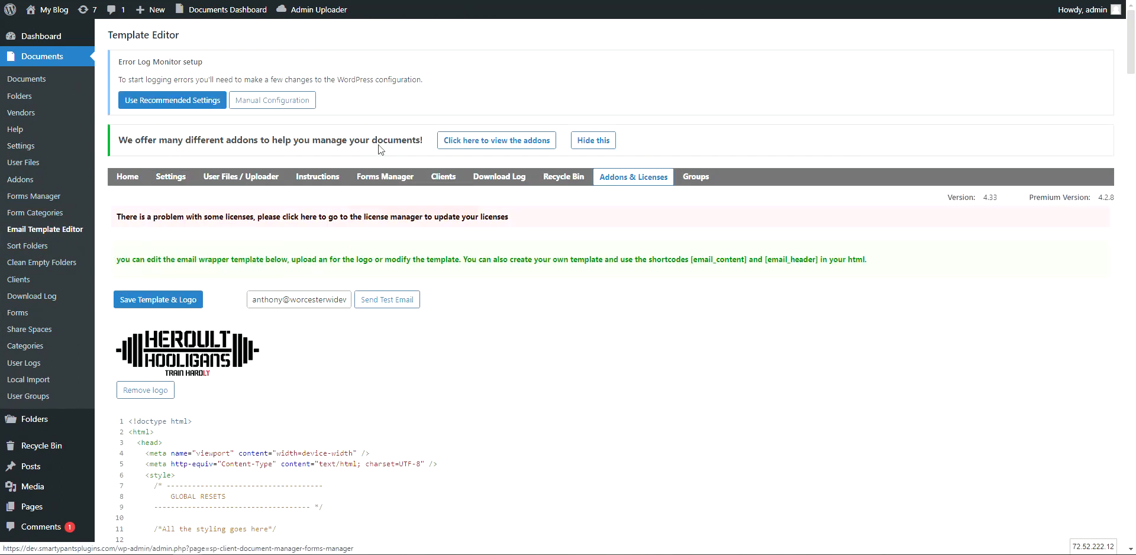
left_click(170, 176)
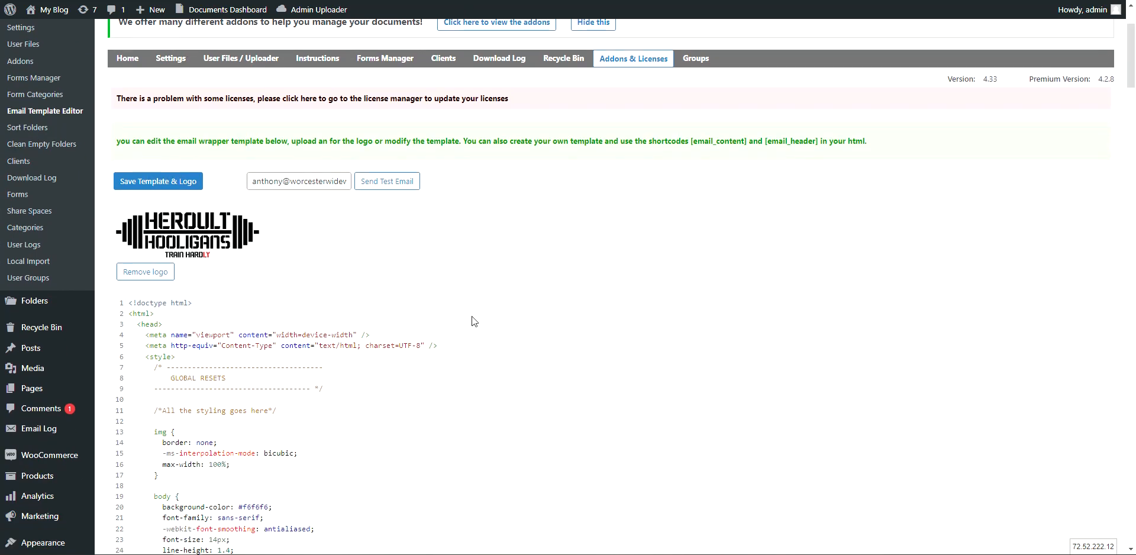
scroll("up", 3)
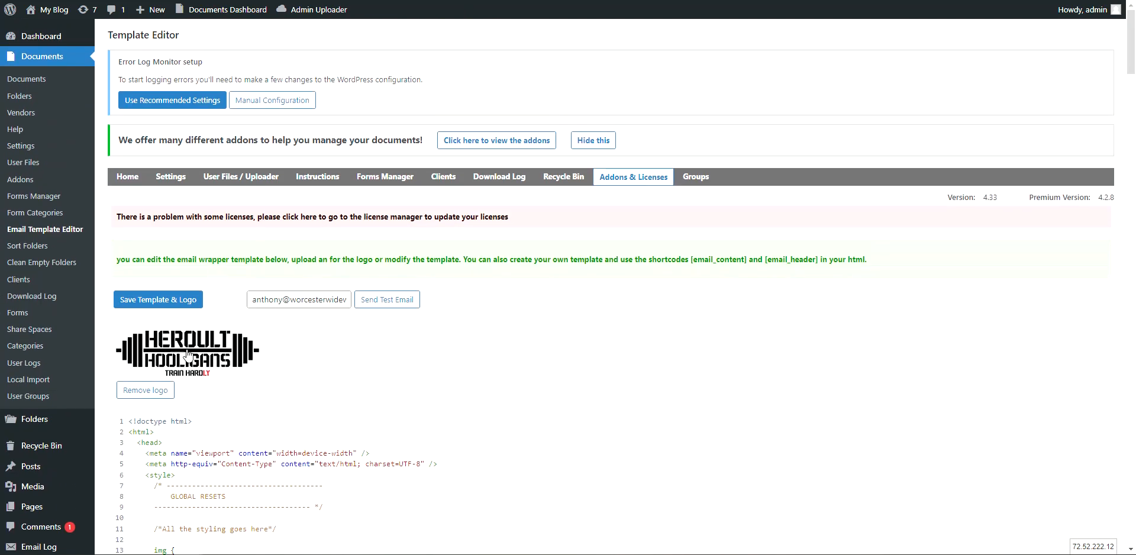
scroll("down", 3)
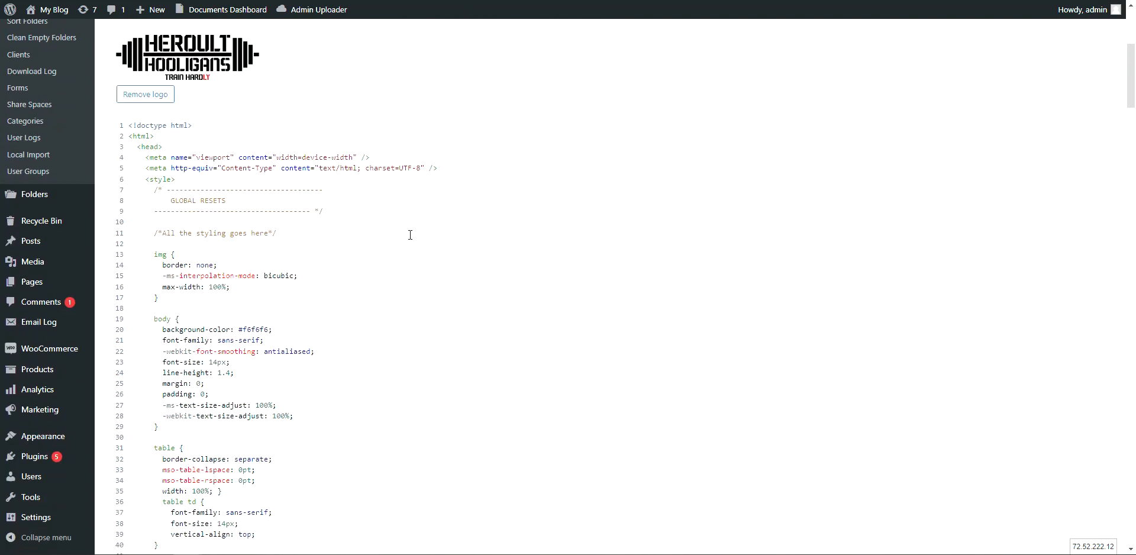
scroll("up", 3)
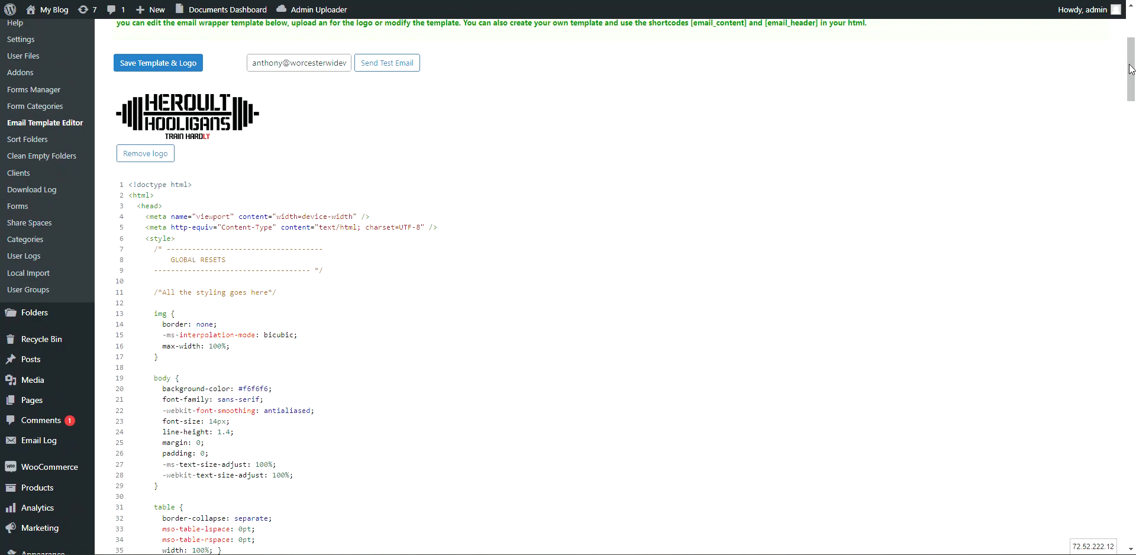
scroll("up", 3)
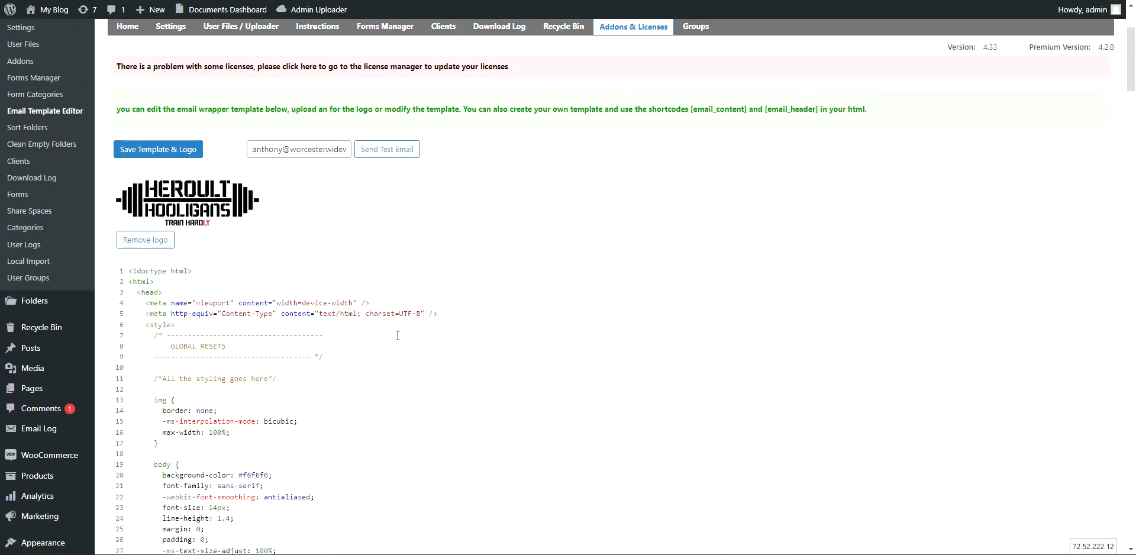
- Review the wrapper template and logo, then save them with Save Template & Logo
scroll("down", 3)
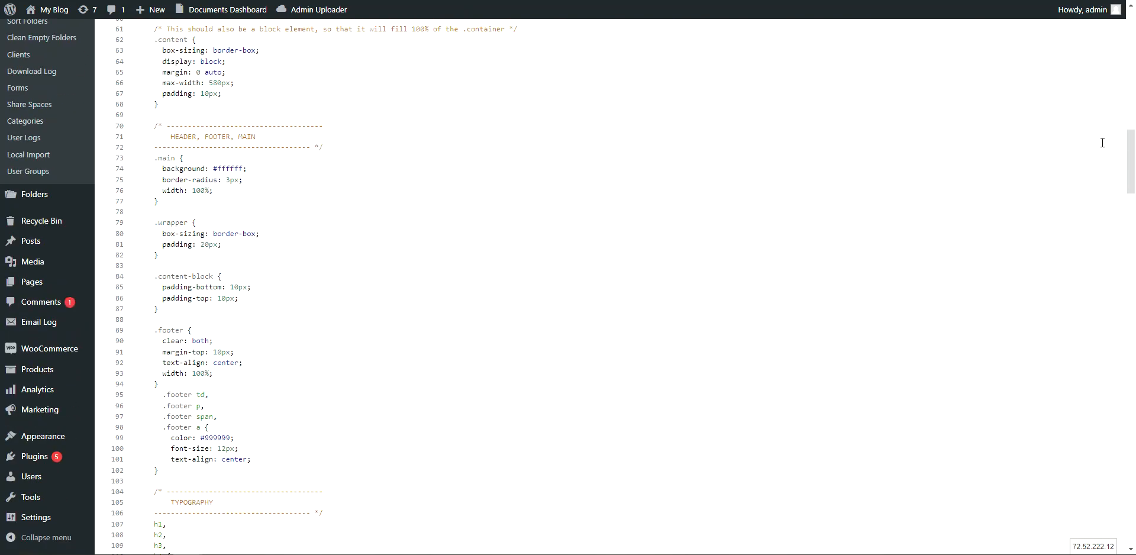
scroll("down", 3)
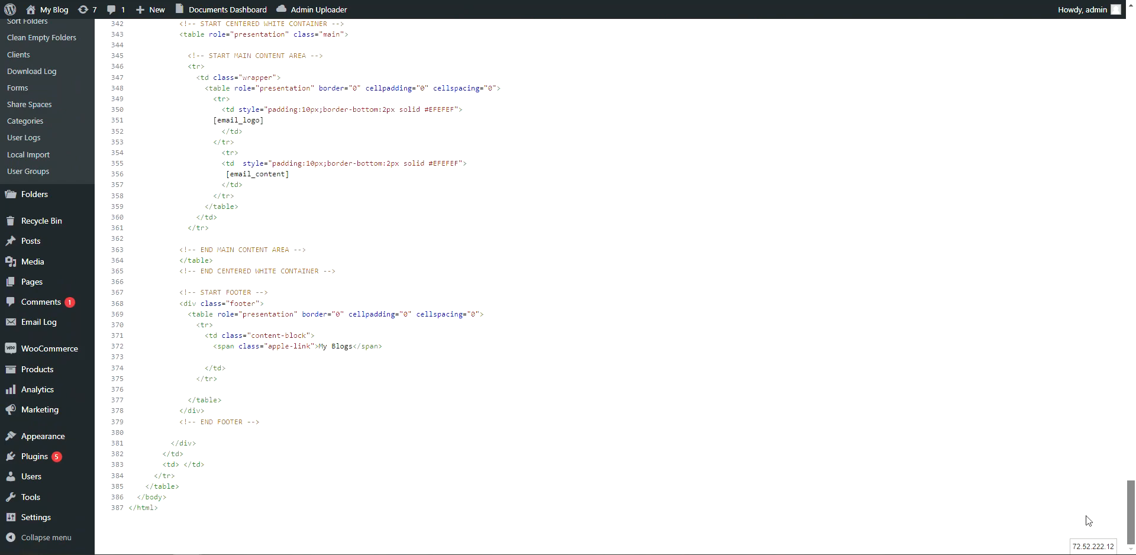
scroll("up", 3)
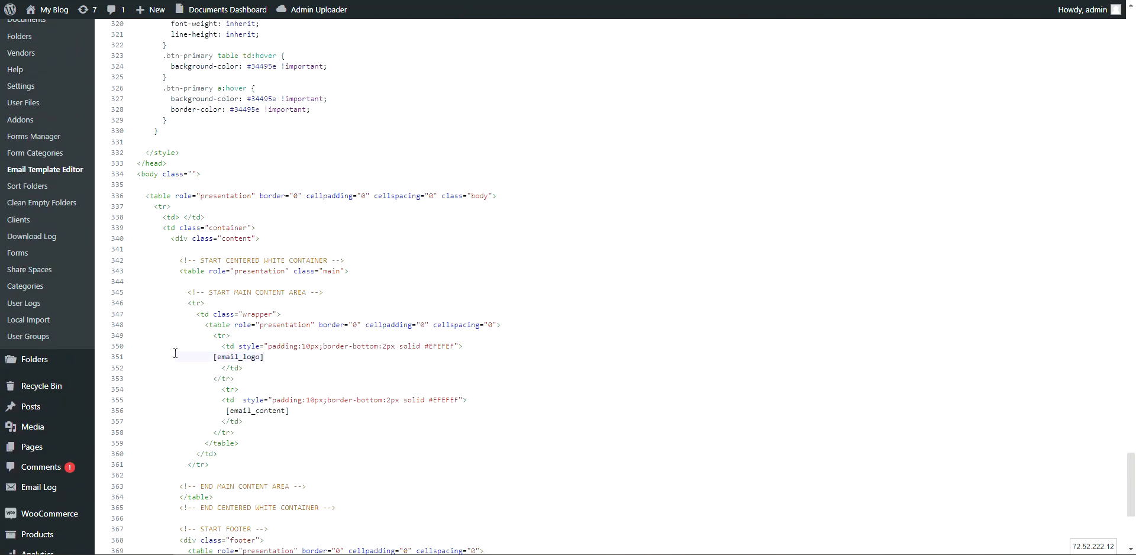
mouse_move(381, 412)
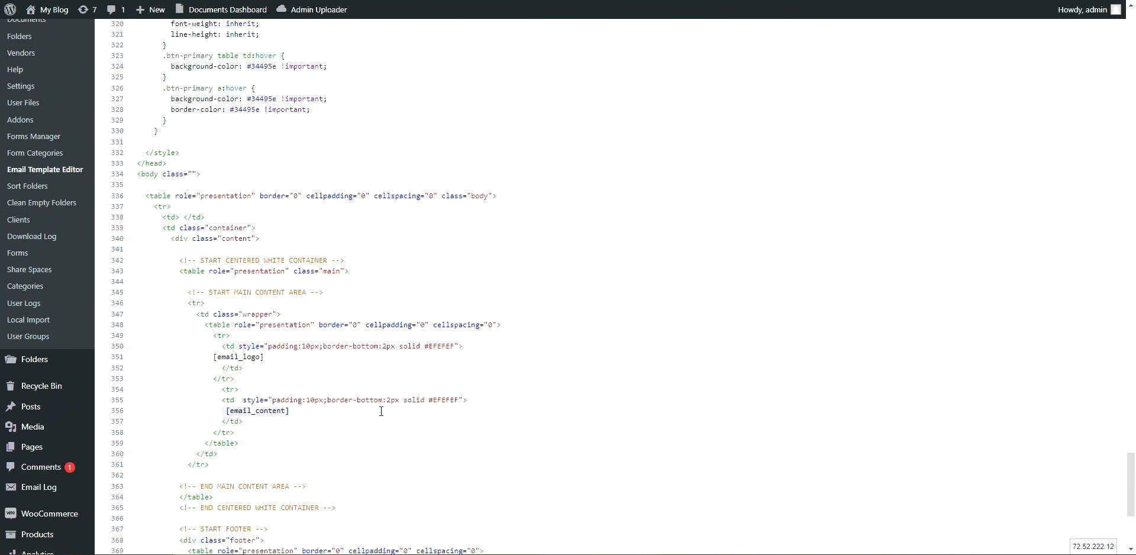
mouse_move(320, 237)
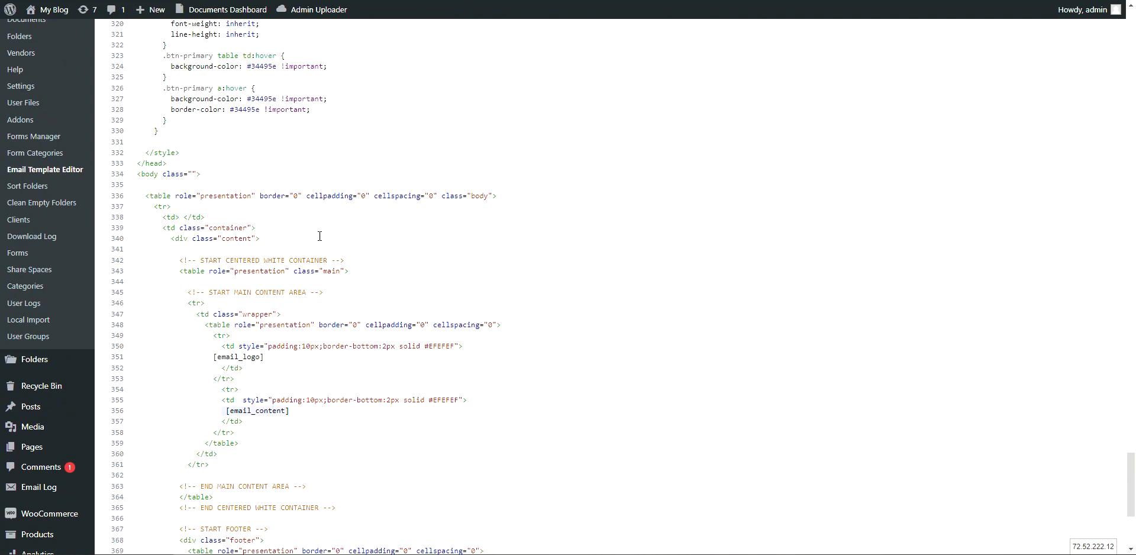
mouse_move(330, 366)
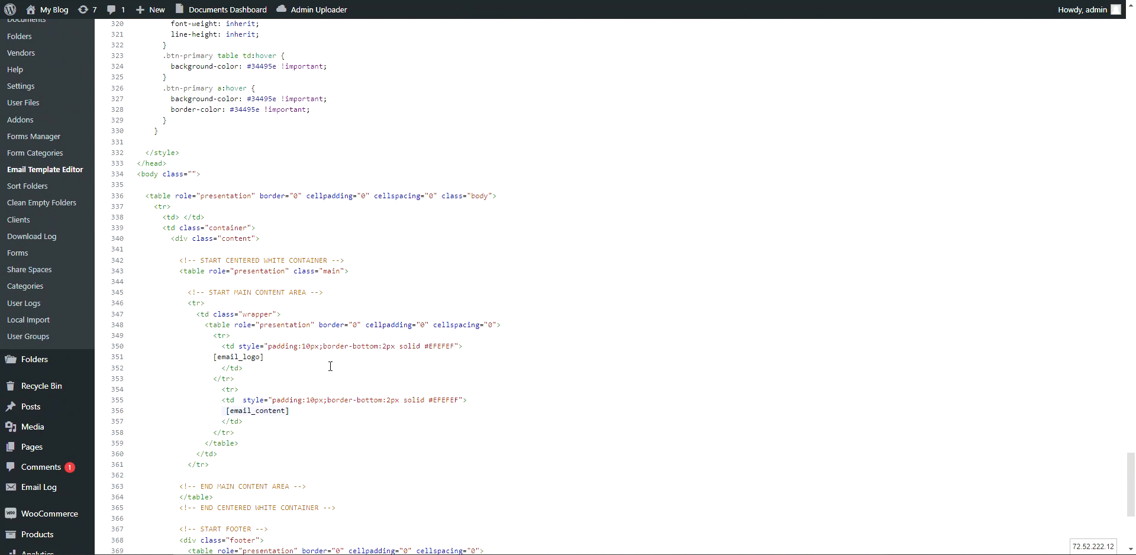
left_click(238, 411)
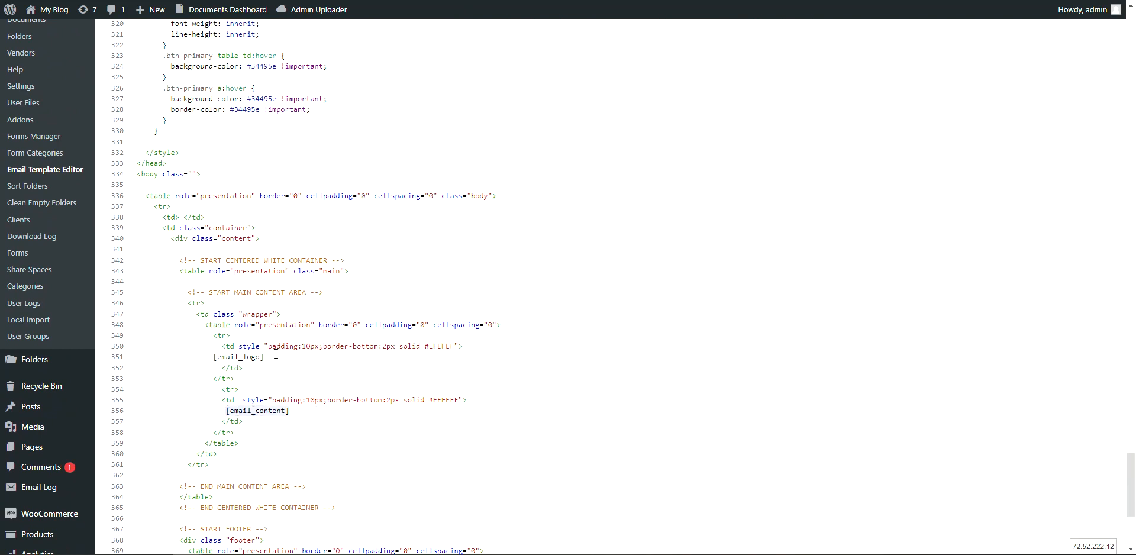
mouse_move(476, 414)
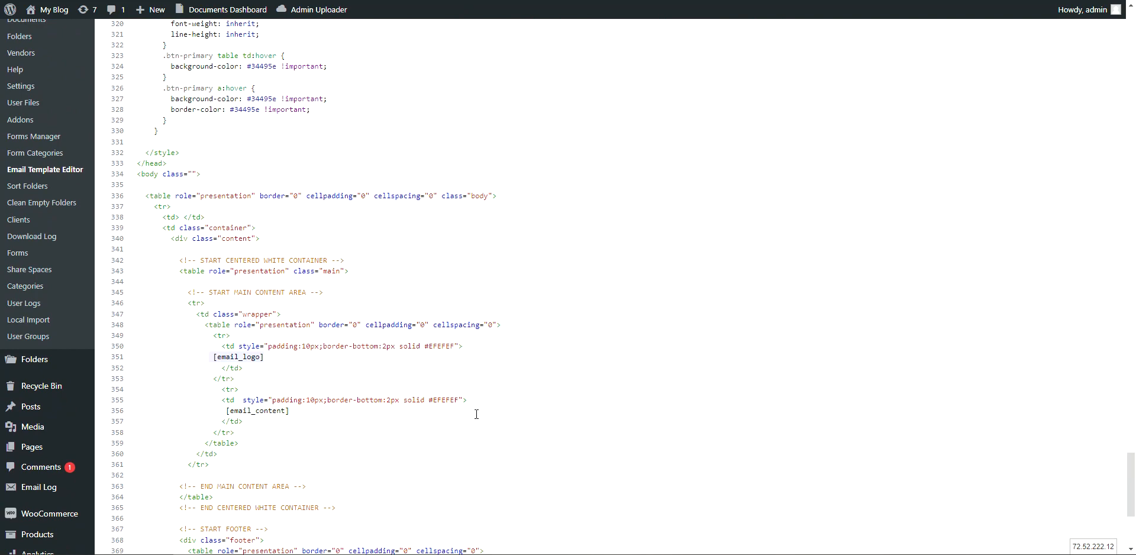
mouse_move(228, 362)
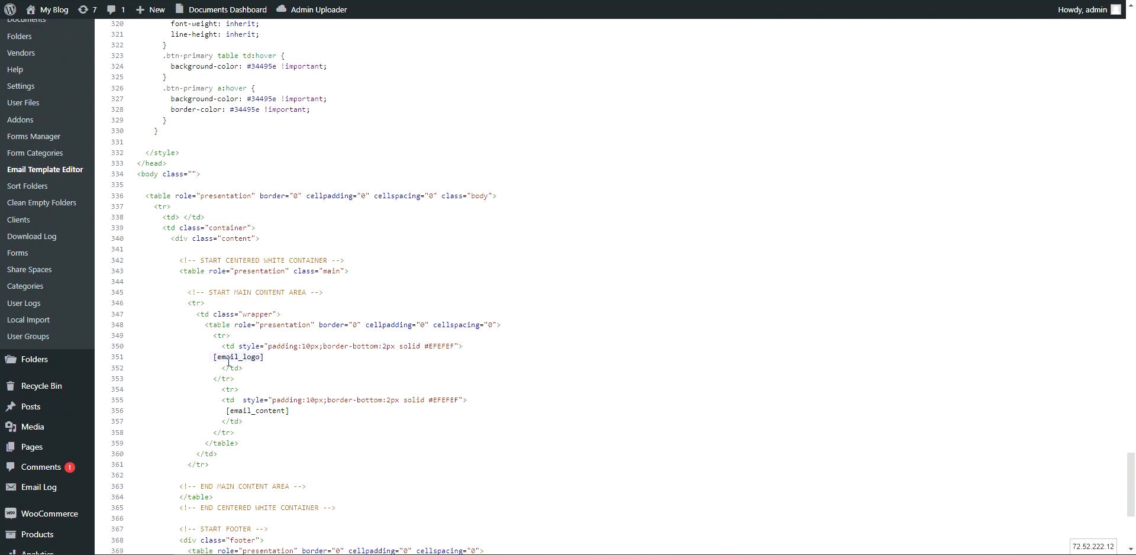
scroll("down", 3)
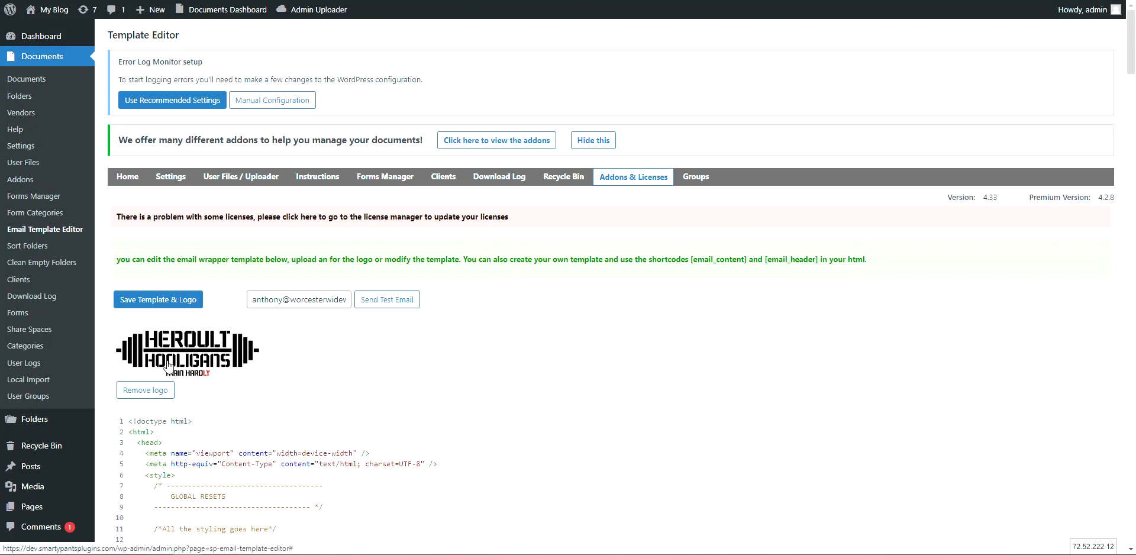
mouse_move(185, 344)
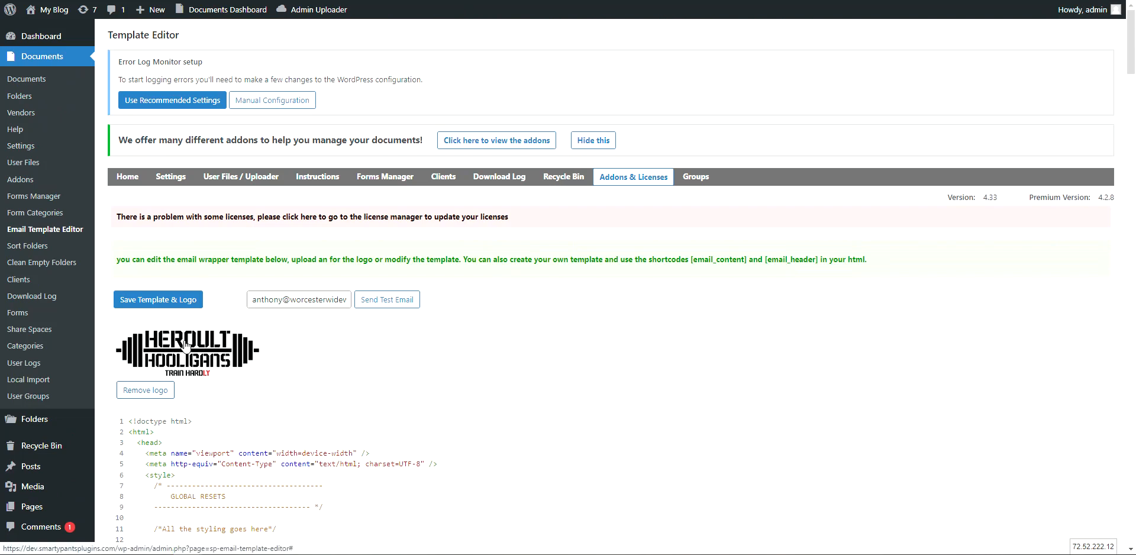
left_click(187, 351)
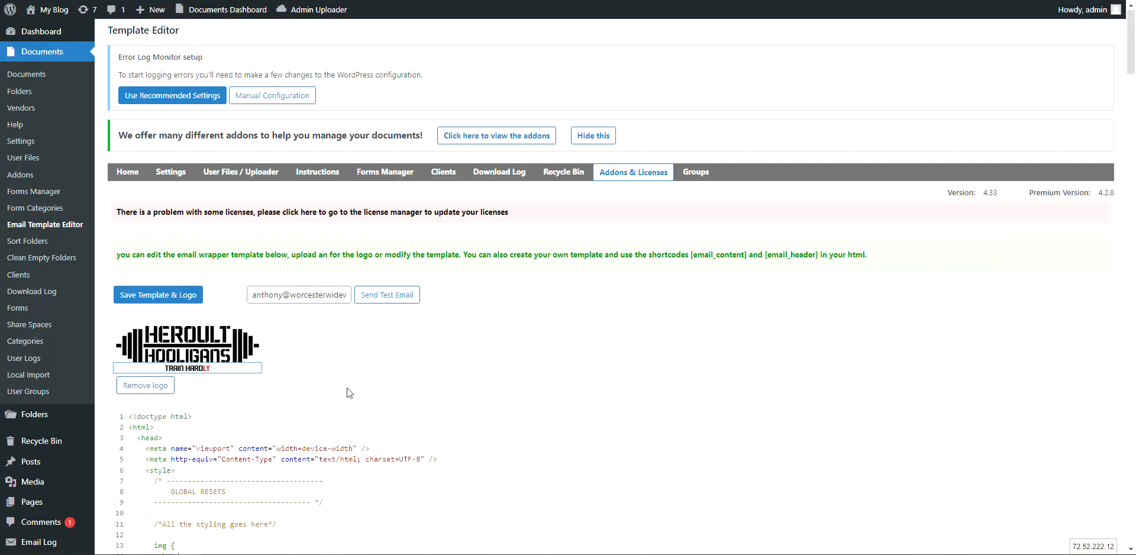
scroll("down", 3)
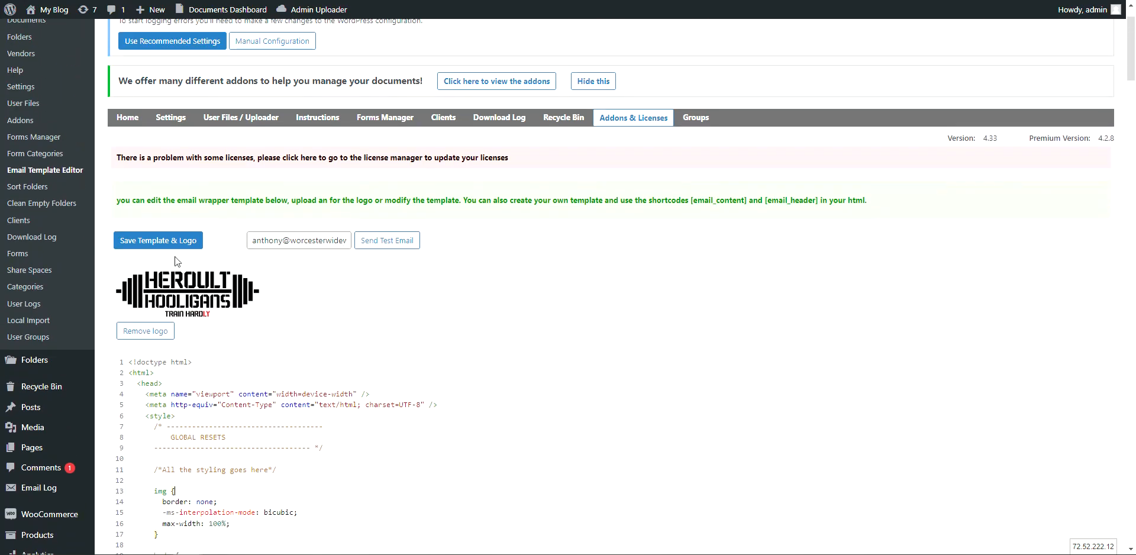
scroll("down", 3)
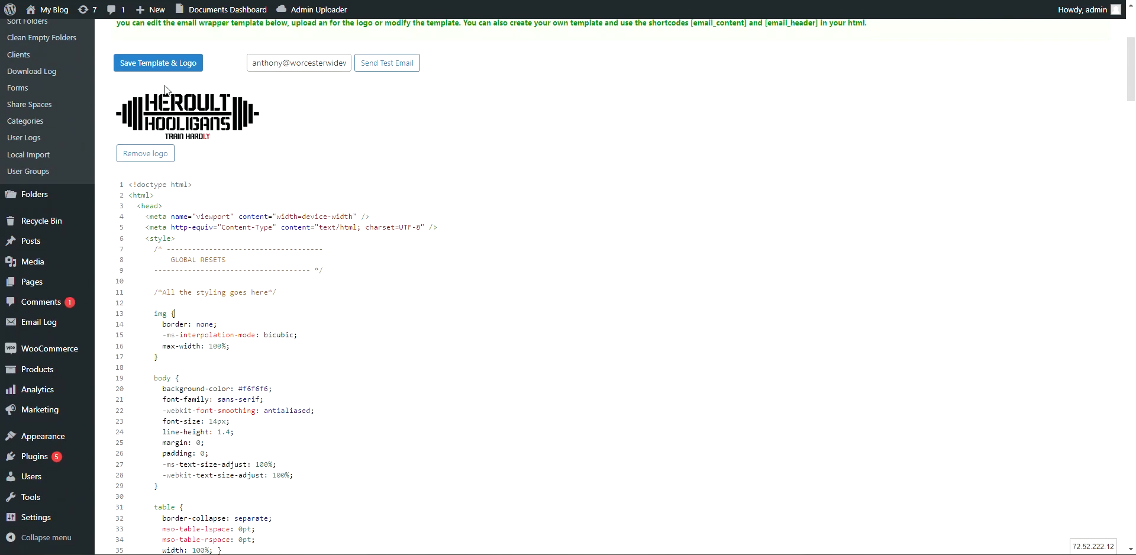
left_click(158, 64)
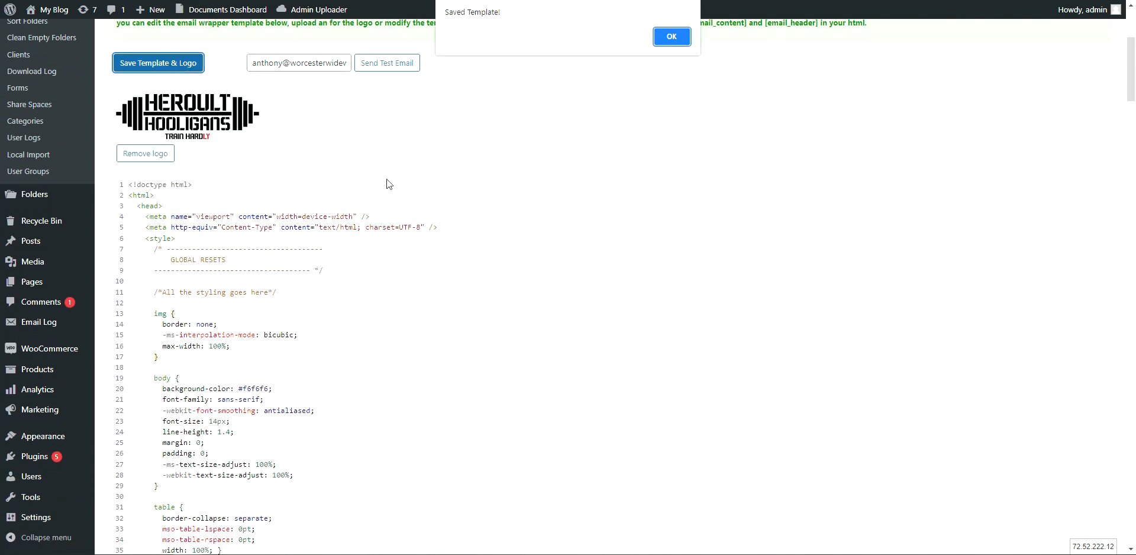
- Send a test email and view it maximized in Outlook with the Heroult Hooligans logo
left_click(672, 36)
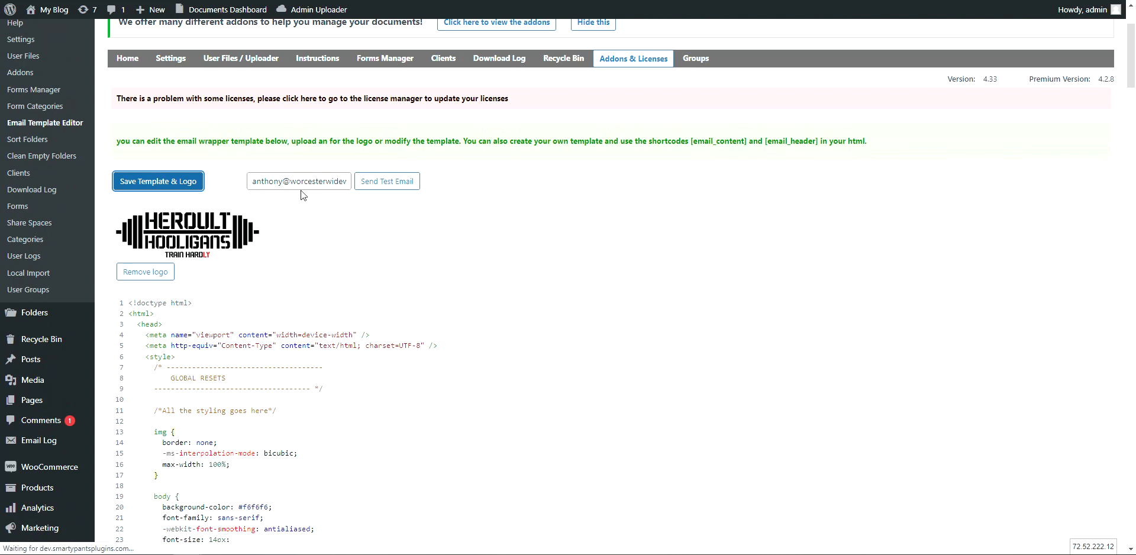
scroll("down", 3)
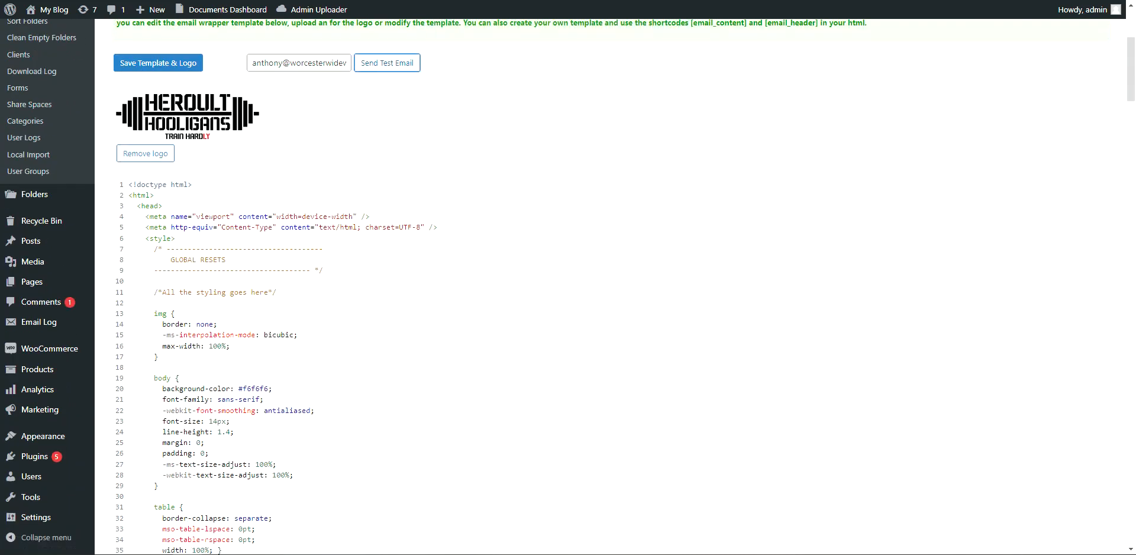
left_click(387, 62)
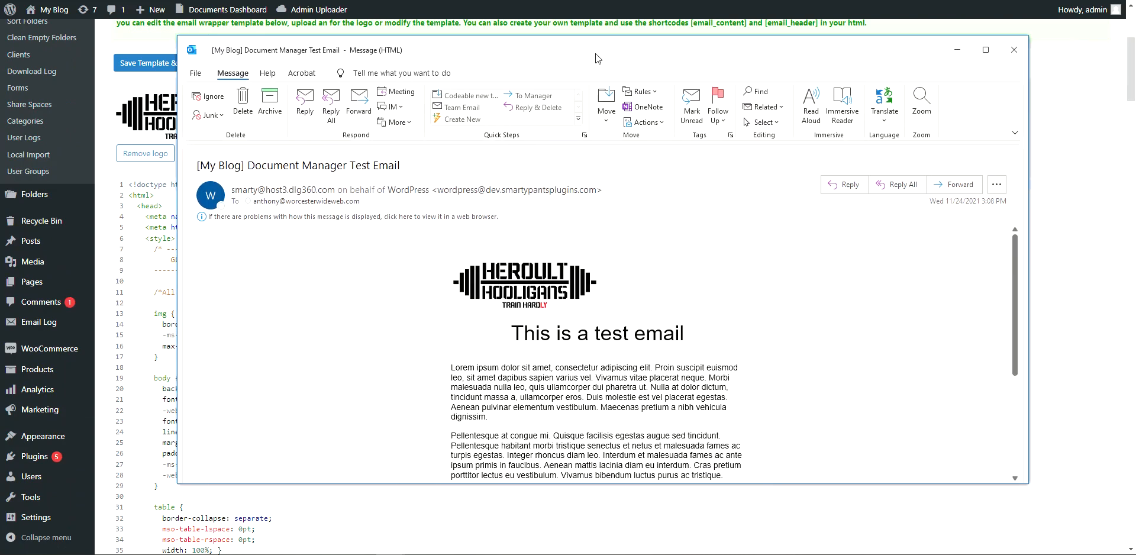
left_click(986, 49)
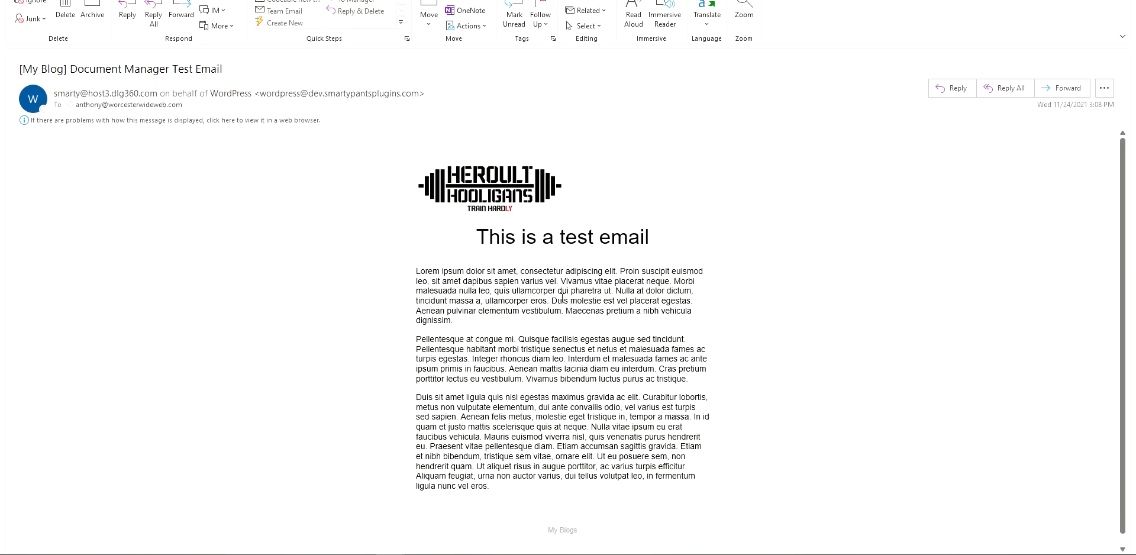
scroll("up", 3)
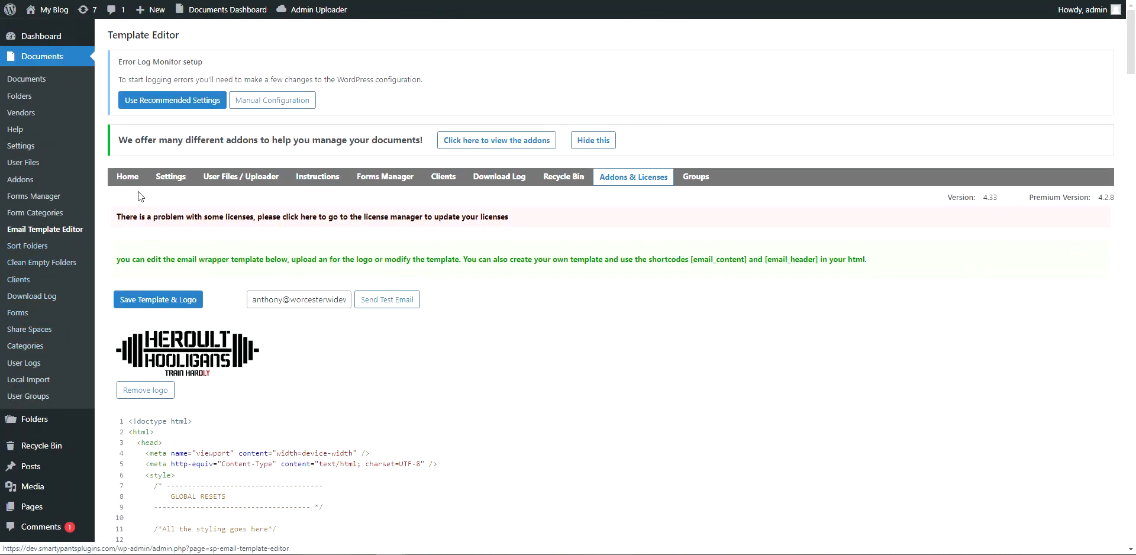
- Open the document manager Settings and scroll to the Premium Addon options, including Email Template
left_click(171, 177)
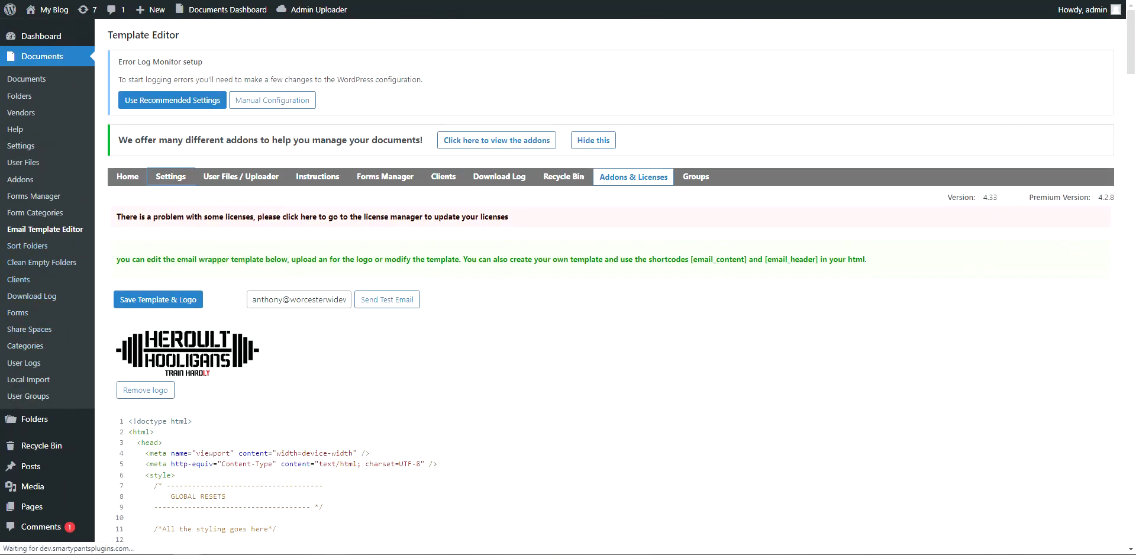
scroll("down", 3)
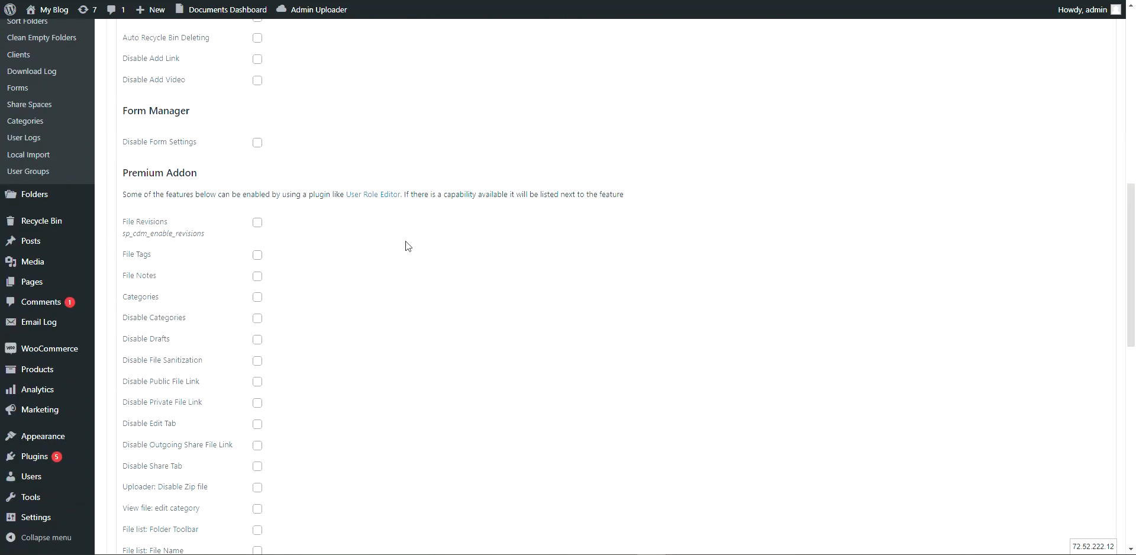
scroll("down", 3)
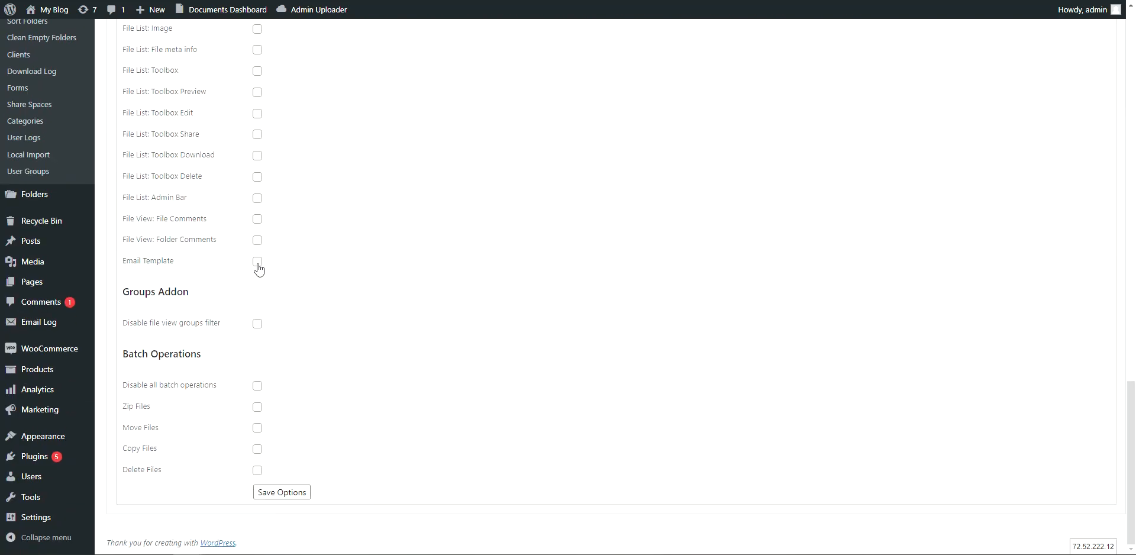
mouse_move(265, 511)
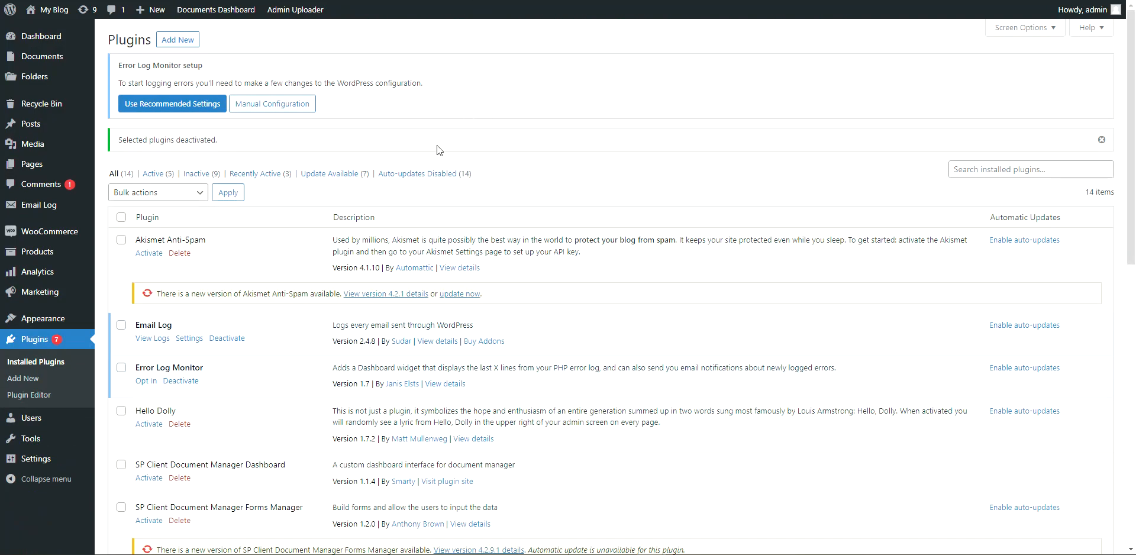
mouse_move(495, 200)
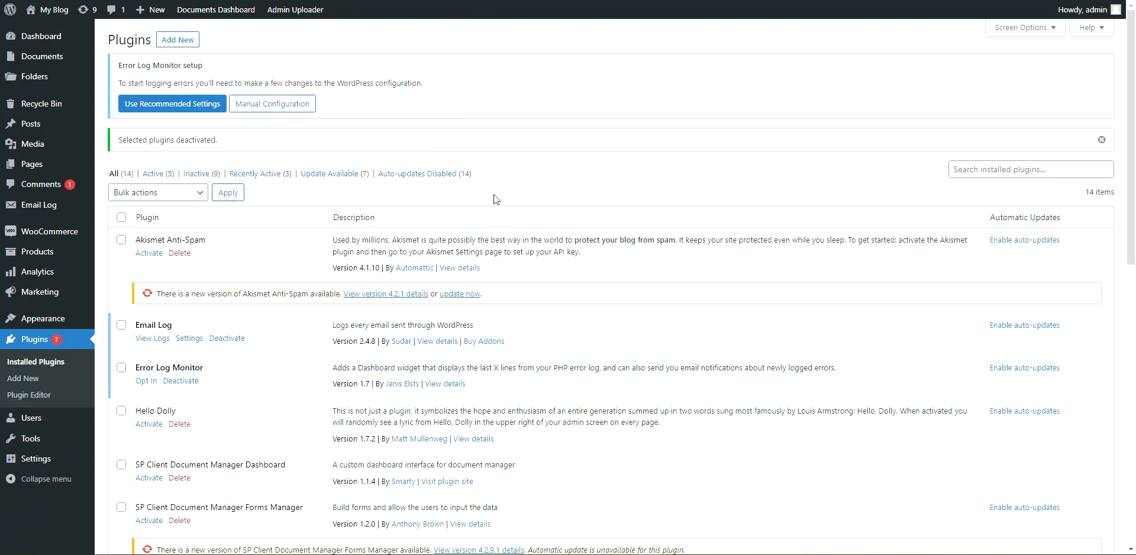
mouse_move(275, 265)
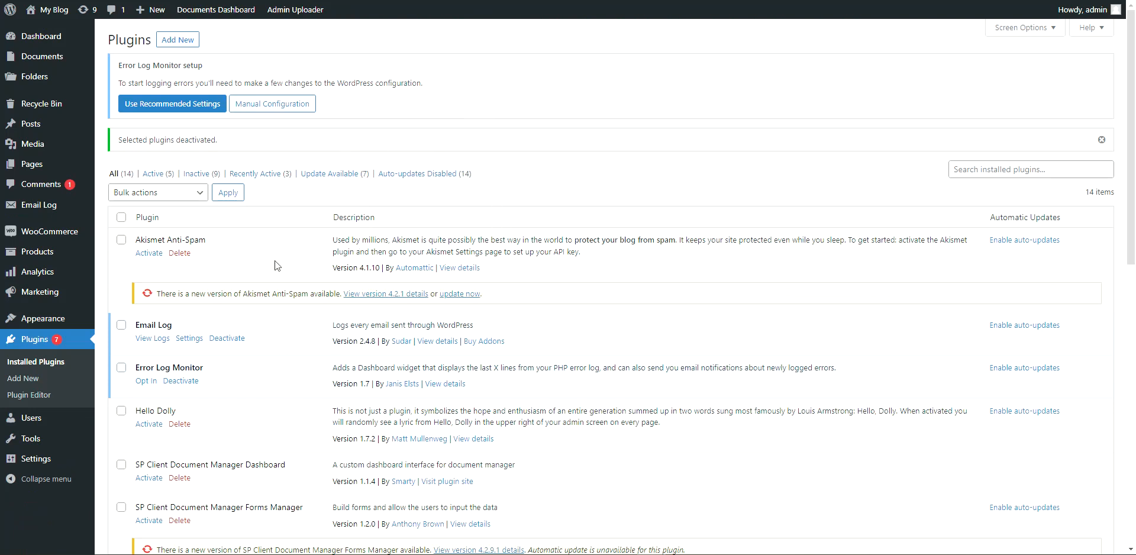
scroll("down", 3)
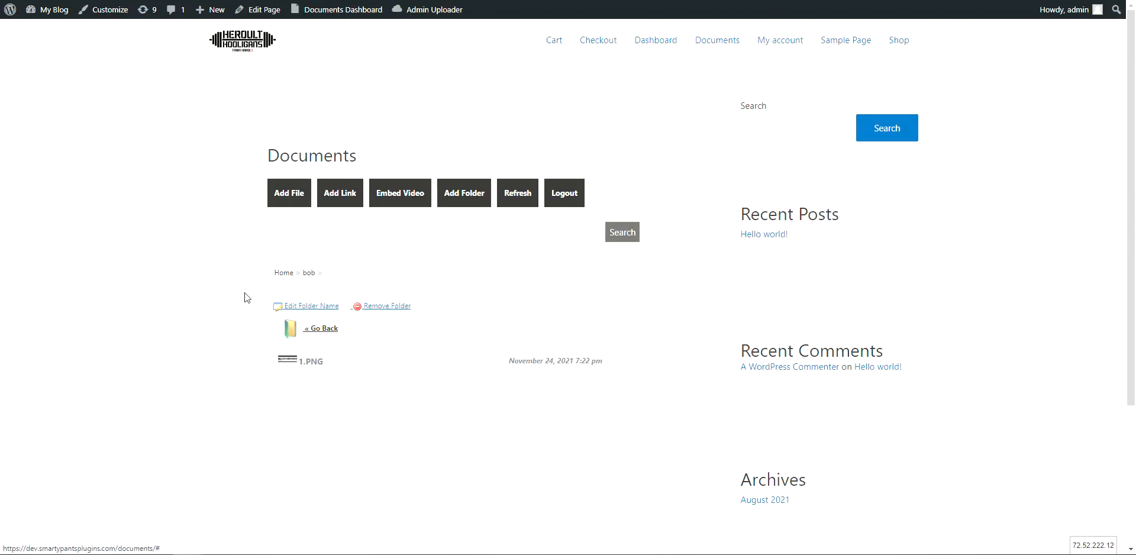
mouse_move(300, 231)
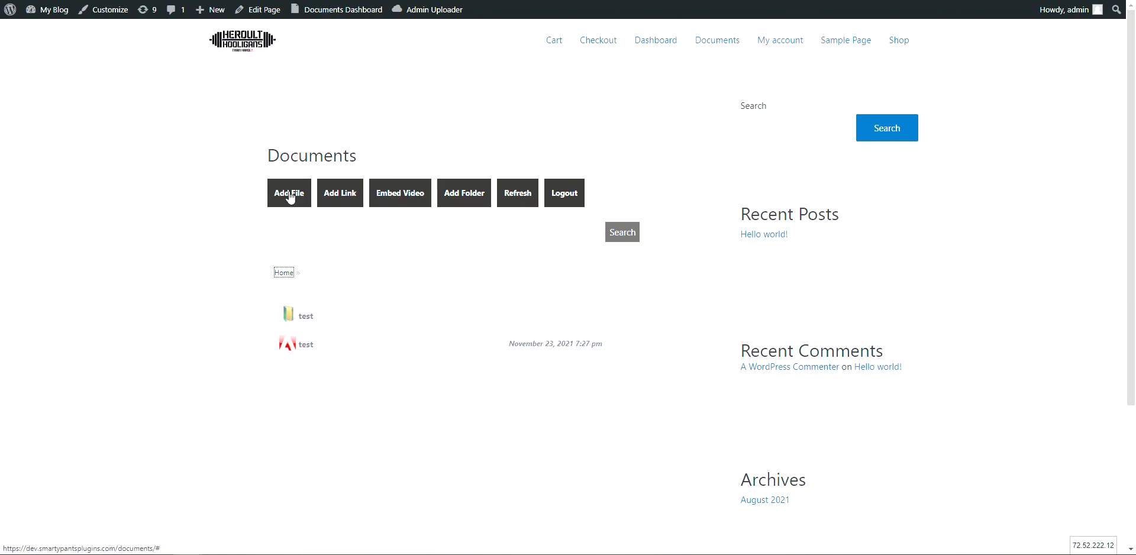
- Open the Add File upload form at the Documents Home level
left_click(288, 193)
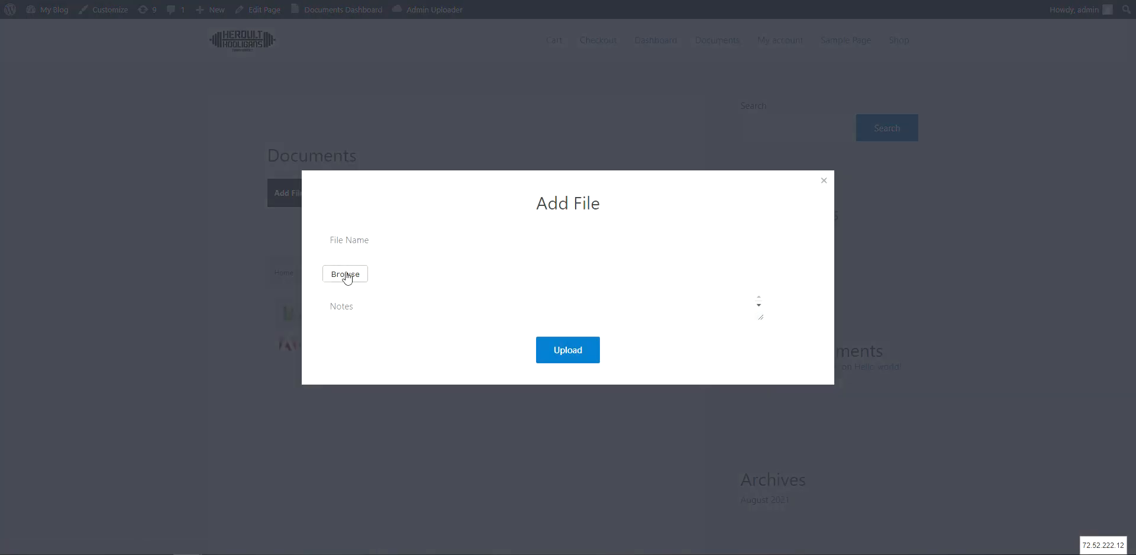
- Upload Llop.jpg and maxresdefault.jpg together through the multi-file uploader
left_click(345, 274)
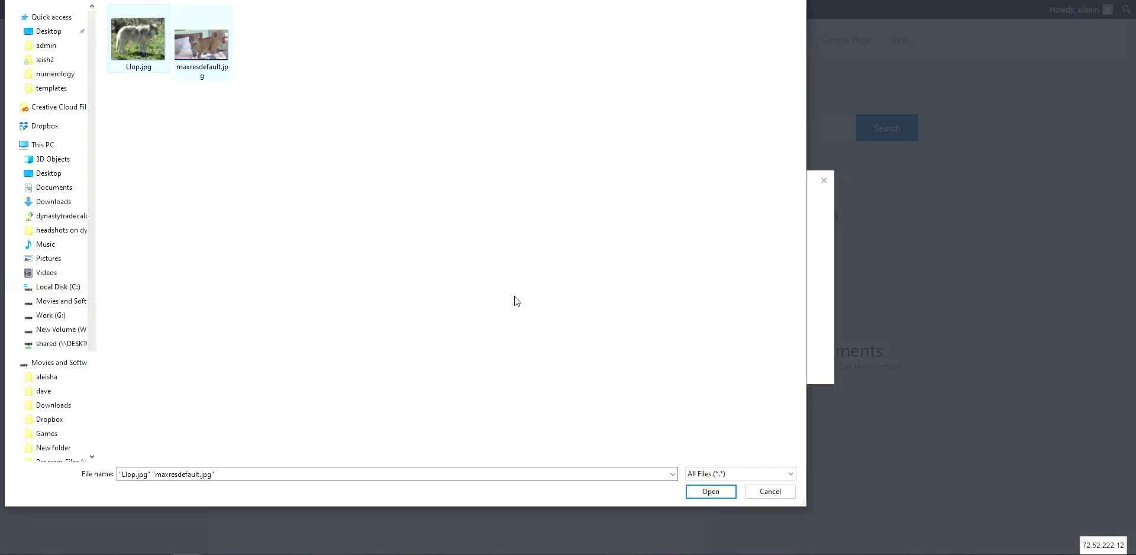
left_click(709, 492)
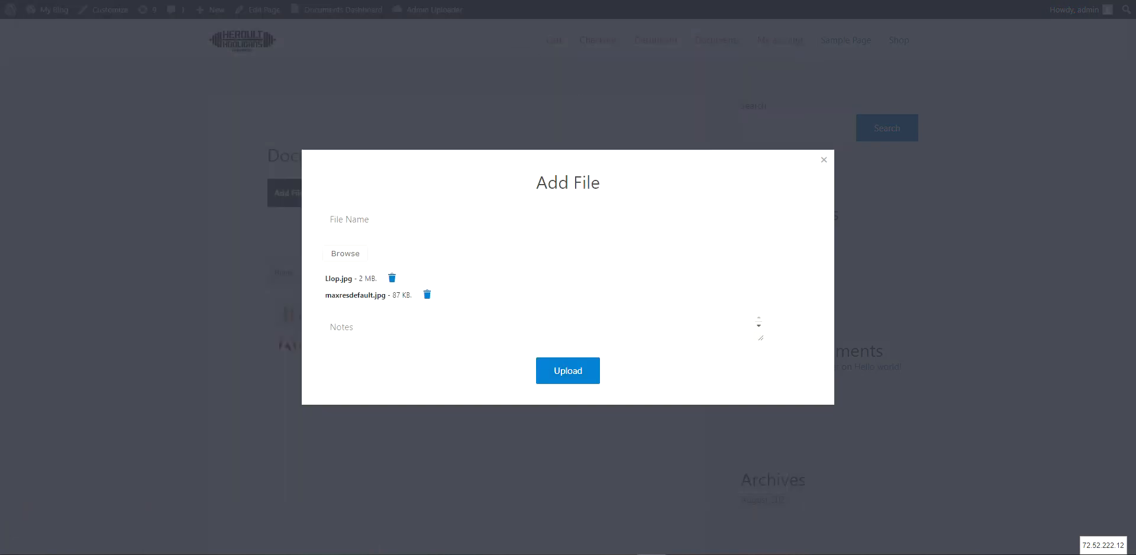
mouse_move(540, 123)
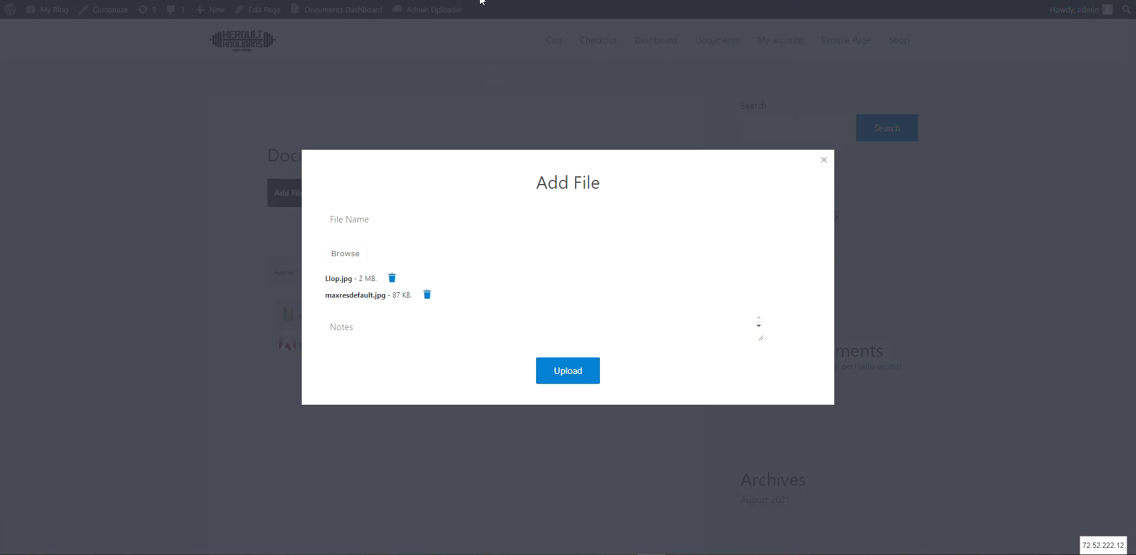
left_click(568, 371)
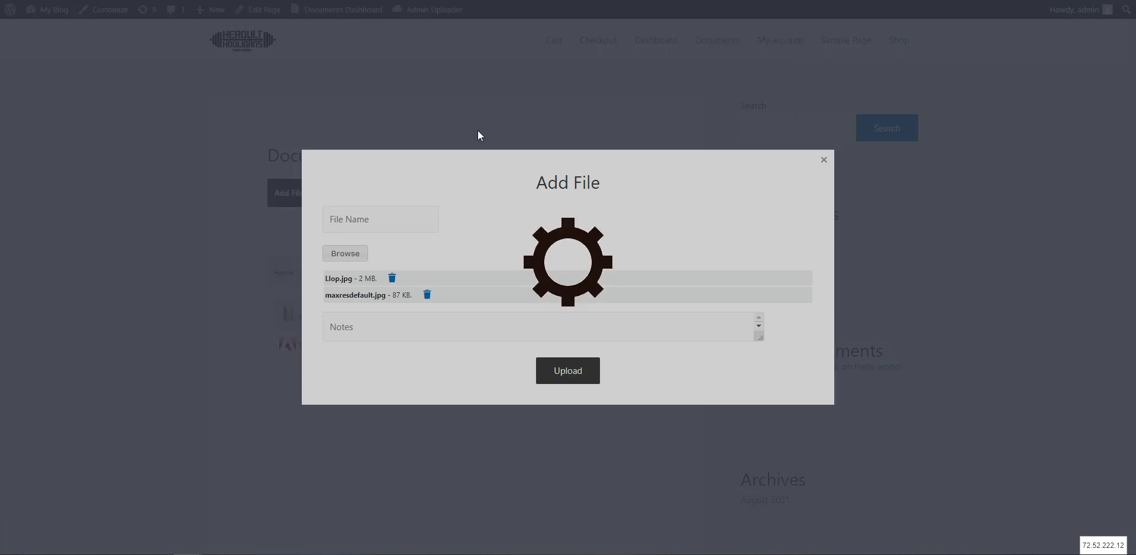
left_click(567, 370)
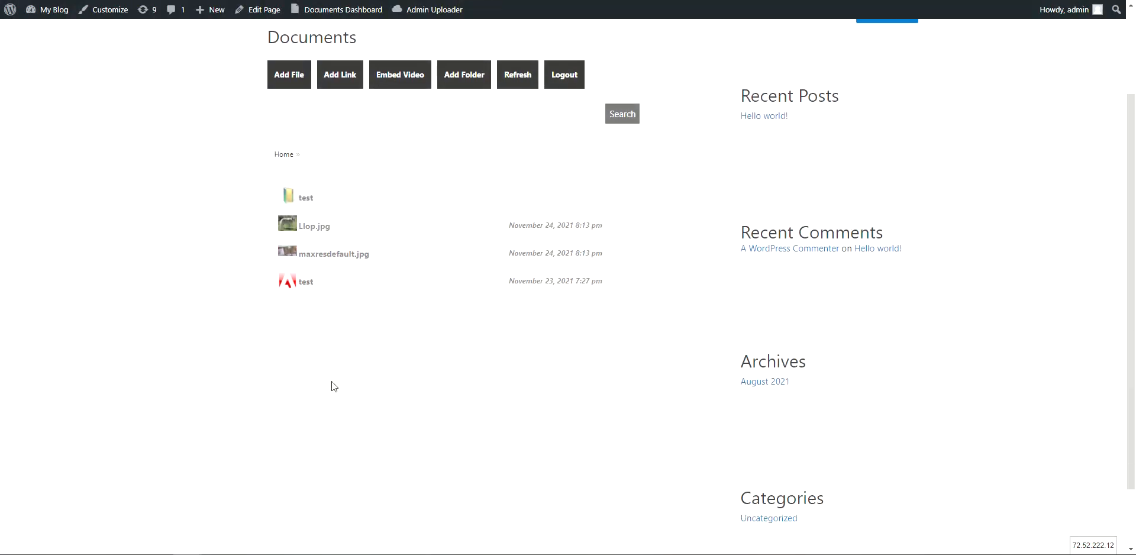
scroll("down", 3)
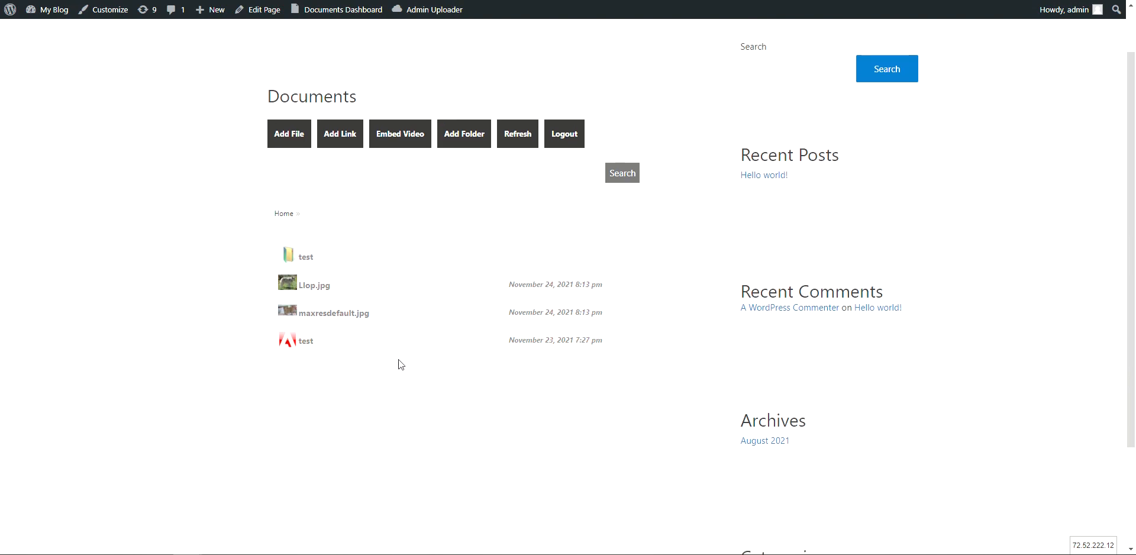
mouse_move(509, 94)
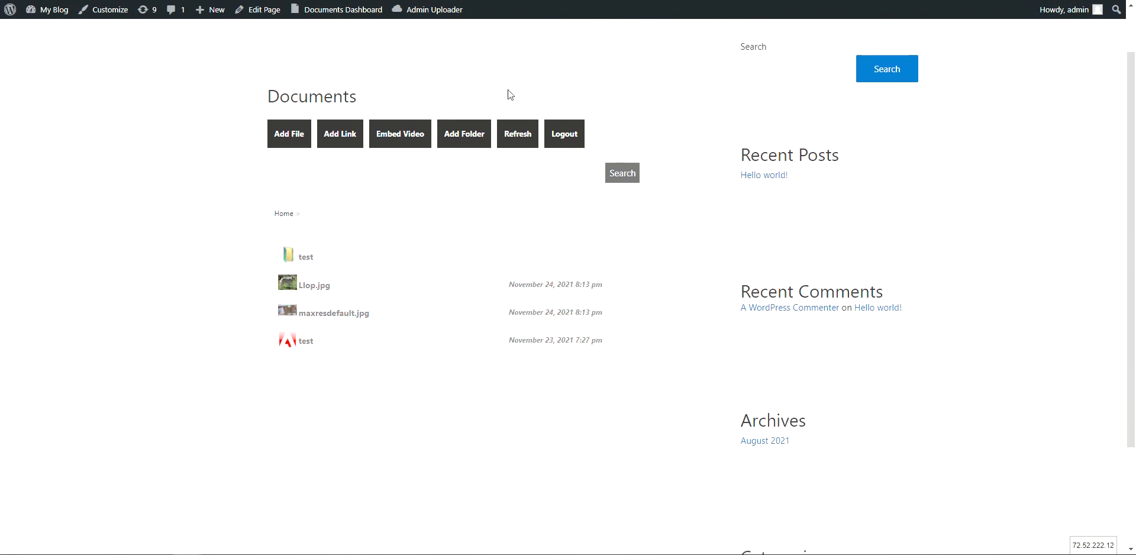
mouse_move(489, 73)
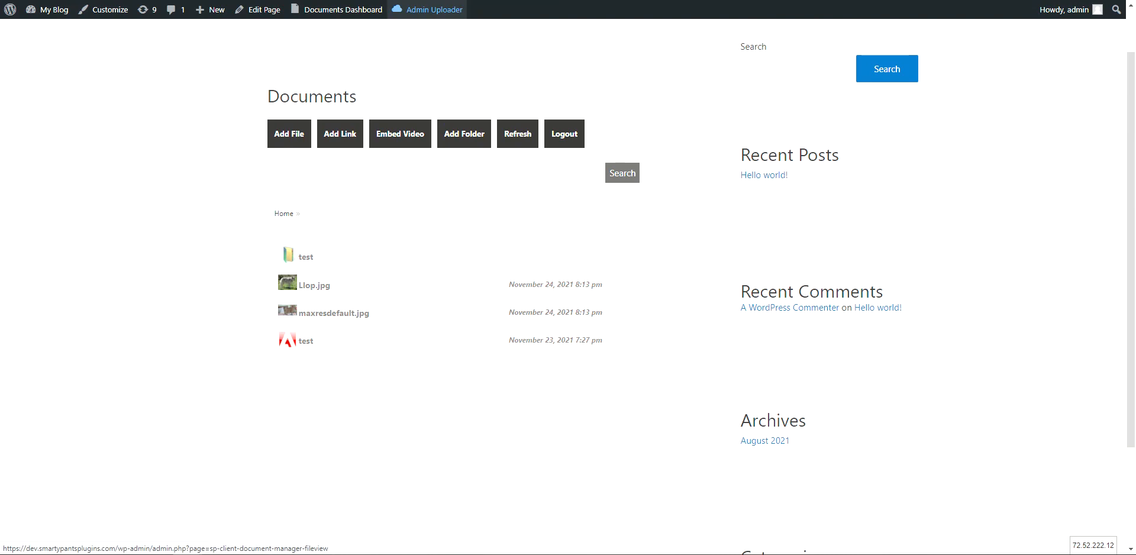
left_click(304, 256)
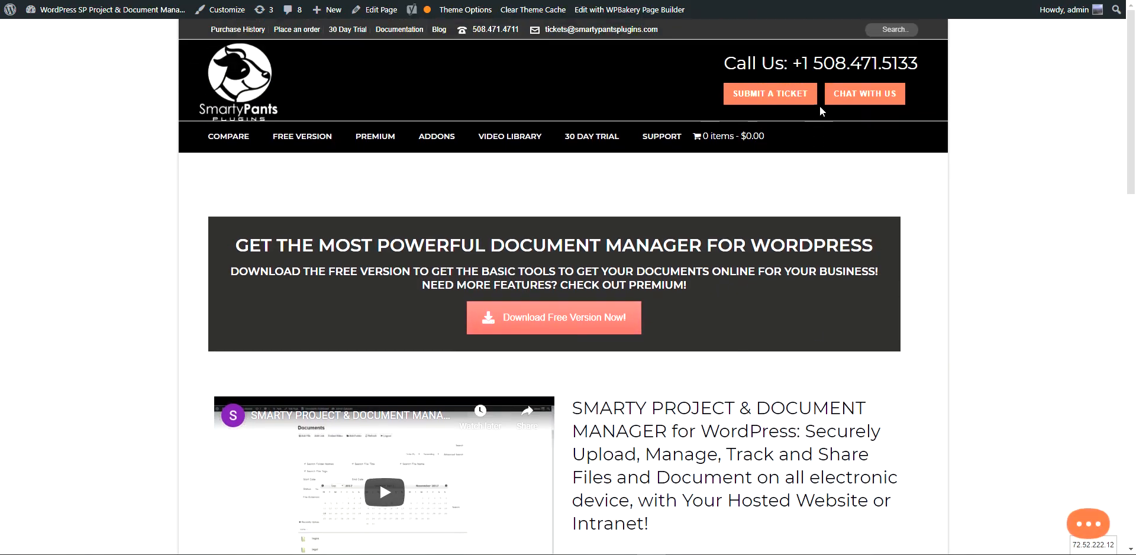
mouse_move(753, 201)
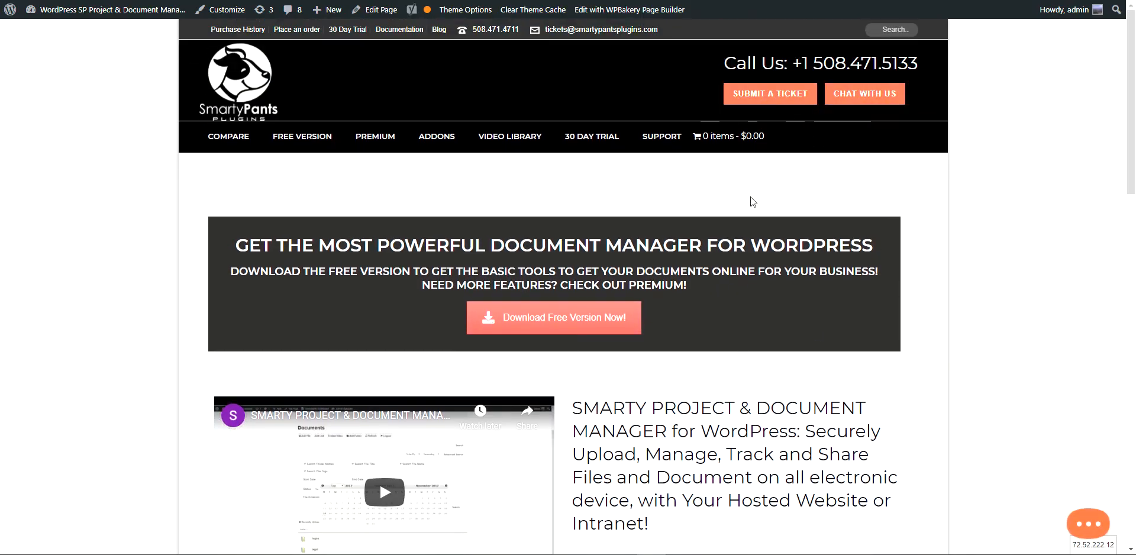